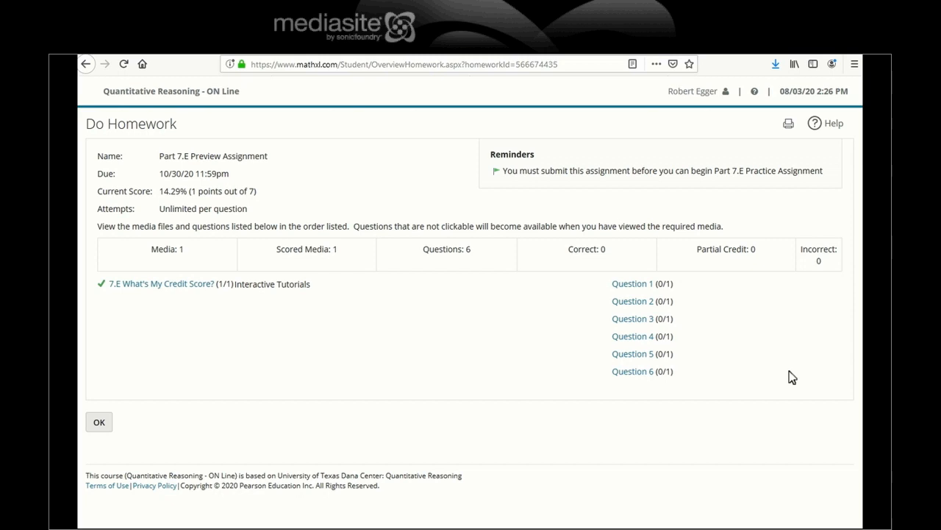
{"action": "mouse_move", "coordinate": [203, 324]}
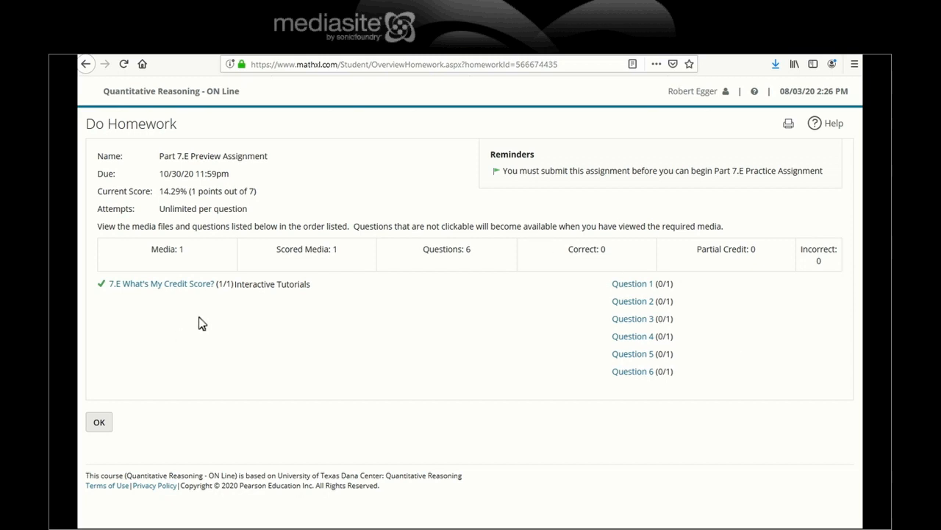
{"action": "mouse_move", "coordinate": [326, 364]}
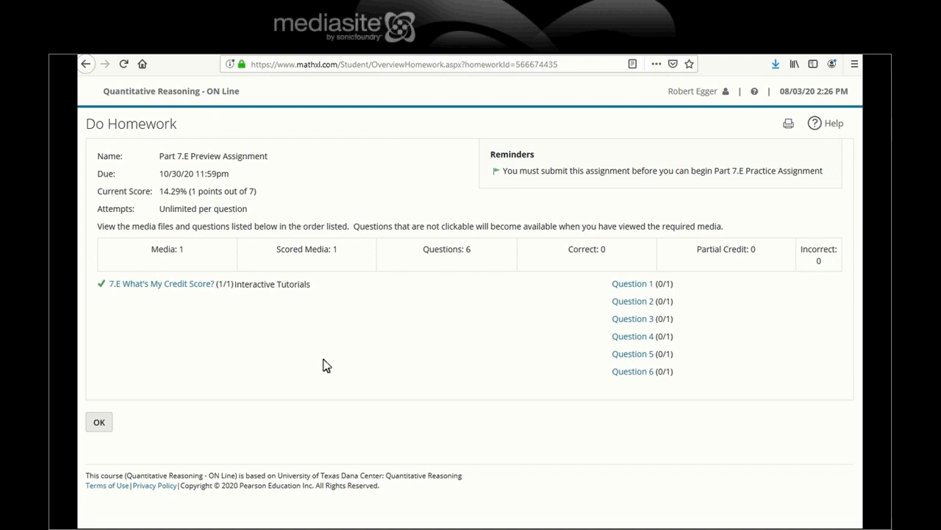
{"action": "mouse_move", "coordinate": [633, 282]}
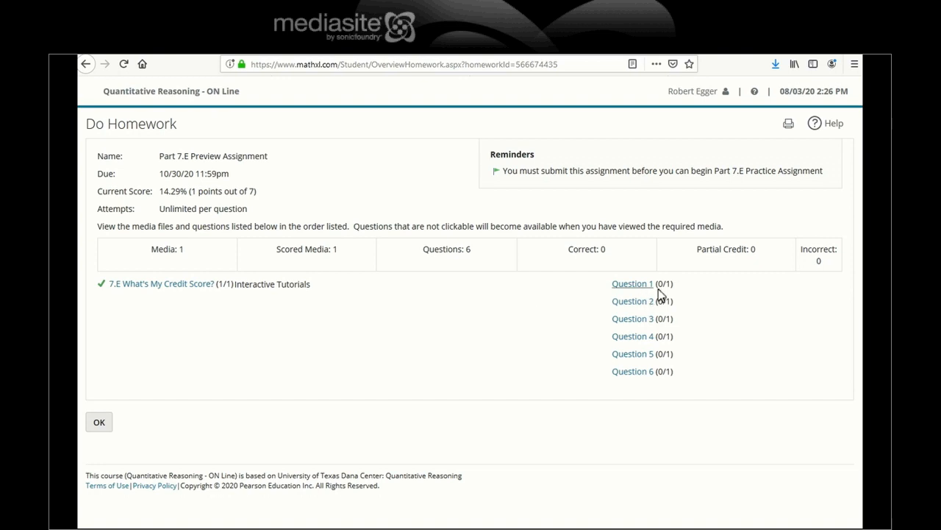
{"action": "mouse_move", "coordinate": [754, 332]}
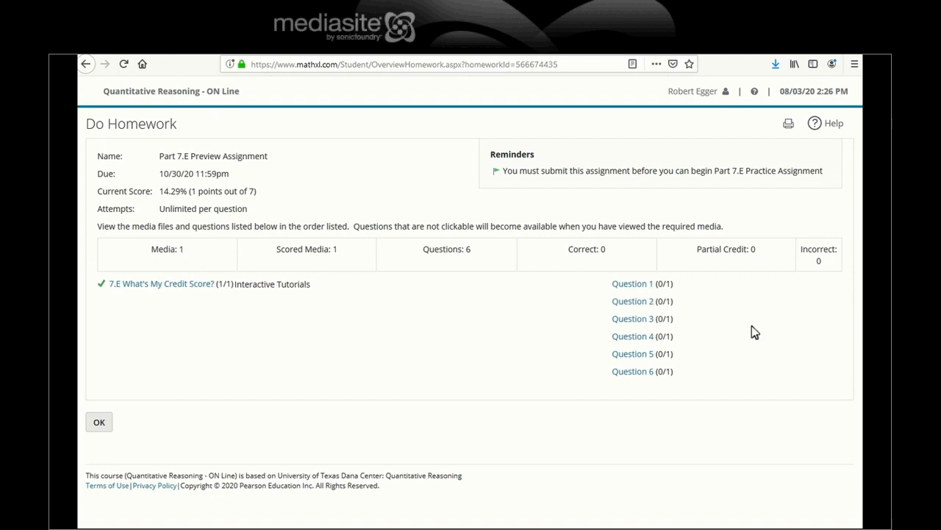
{"action": "mouse_move", "coordinate": [691, 375]}
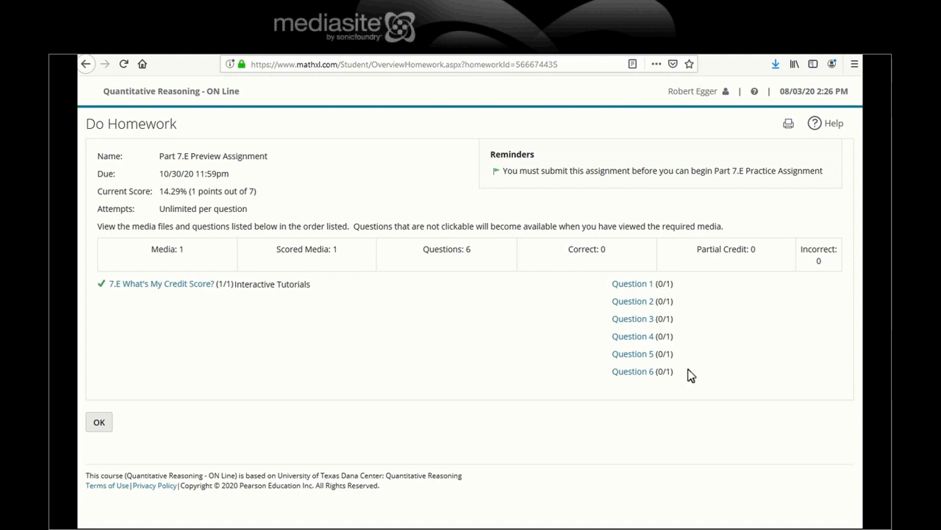
{"action": "mouse_move", "coordinate": [562, 250]}
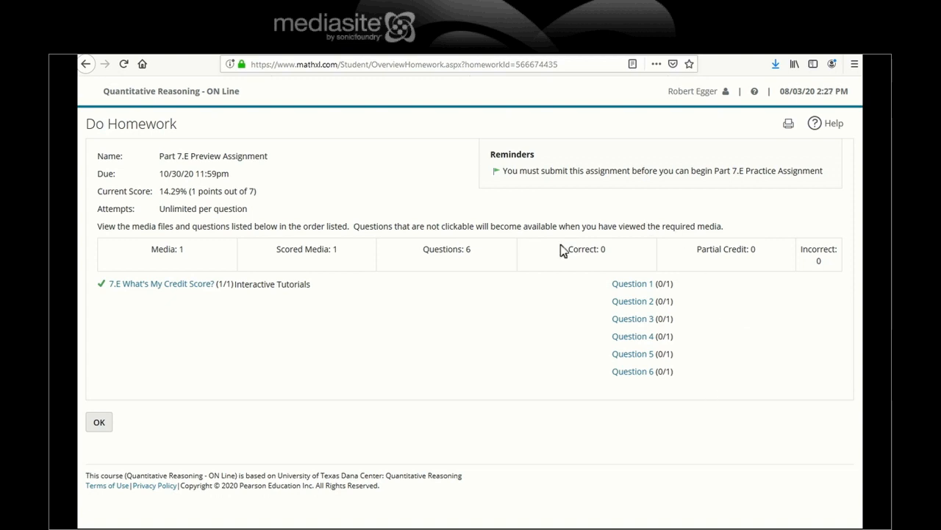
{"action": "mouse_move", "coordinate": [707, 365]}
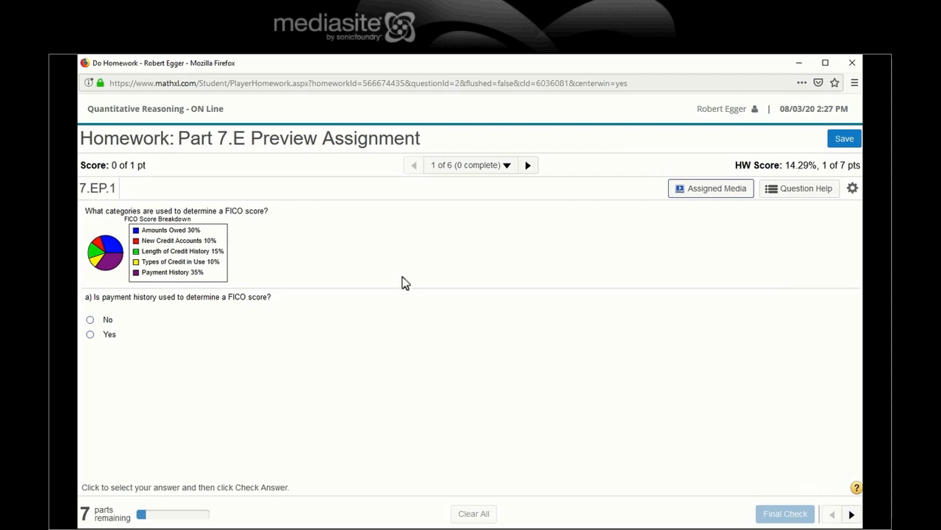
{"action": "mouse_move", "coordinate": [214, 253]}
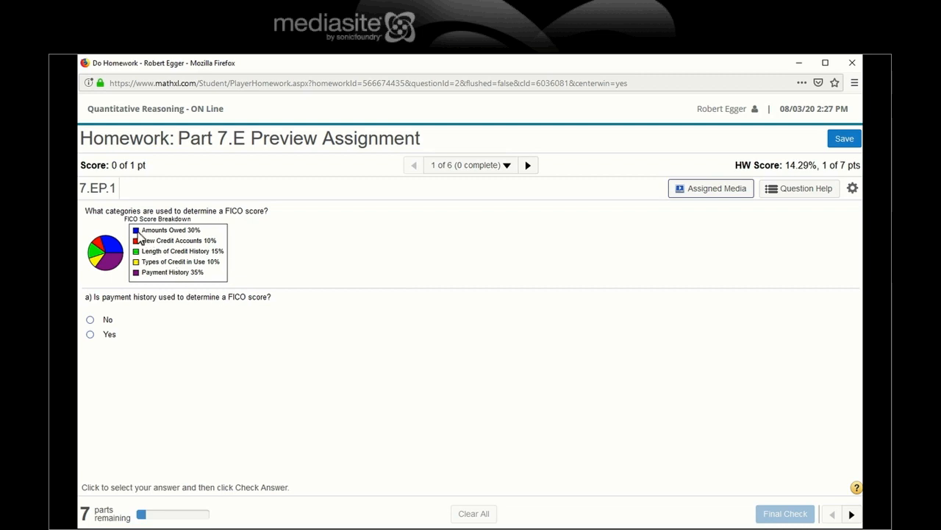
{"action": "mouse_move", "coordinate": [140, 277]}
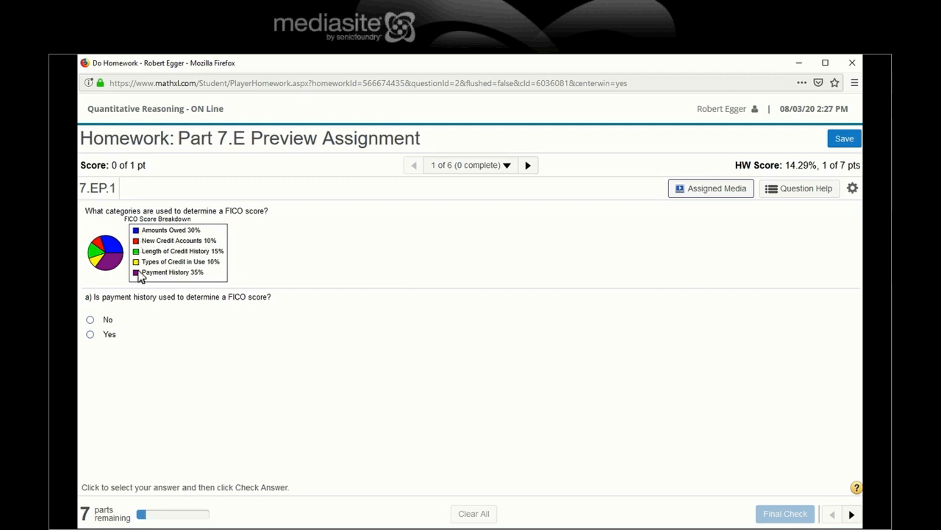
{"action": "mouse_move", "coordinate": [174, 242]}
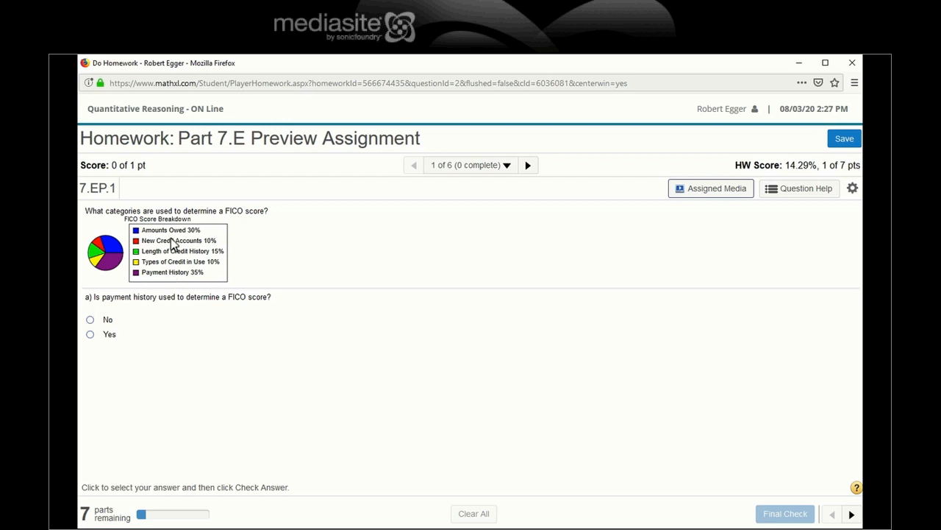
{"action": "mouse_move", "coordinate": [213, 282]}
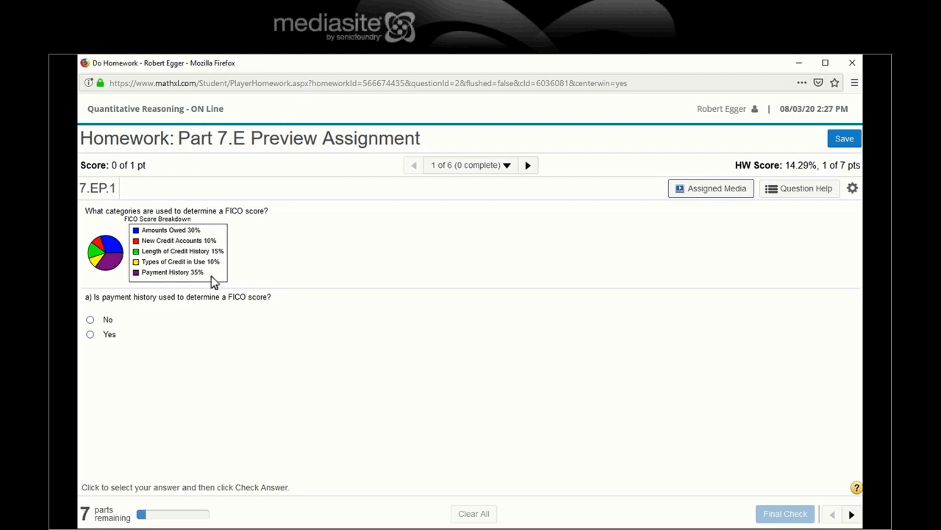
{"action": "mouse_move", "coordinate": [171, 247]}
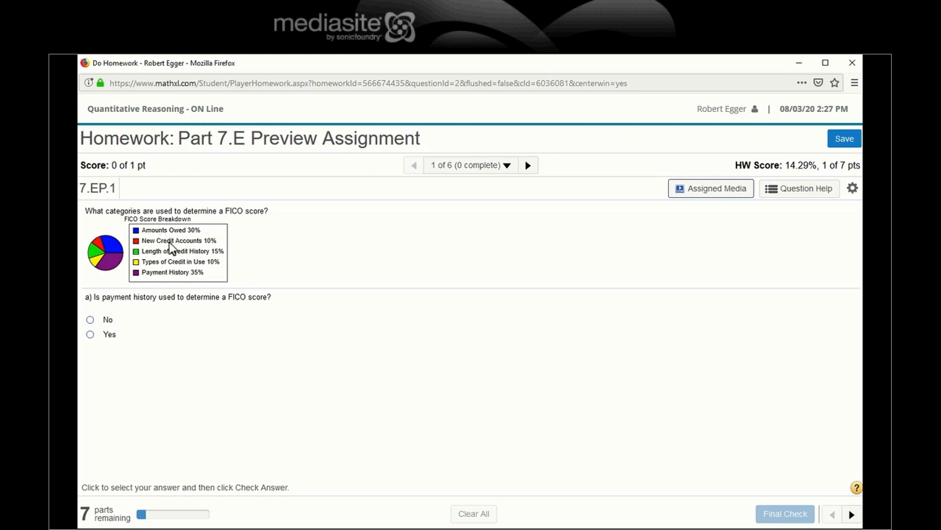
{"action": "mouse_move", "coordinate": [146, 360]}
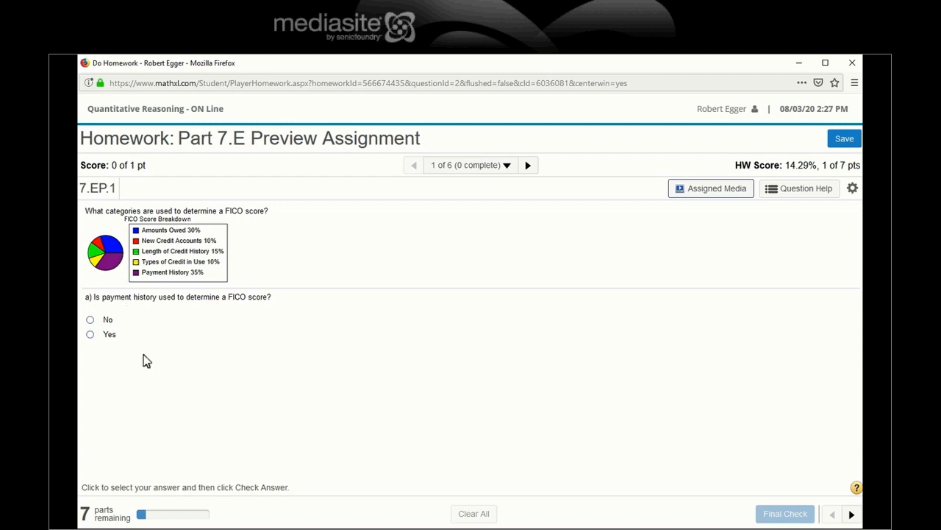
{"action": "mouse_move", "coordinate": [144, 228]}
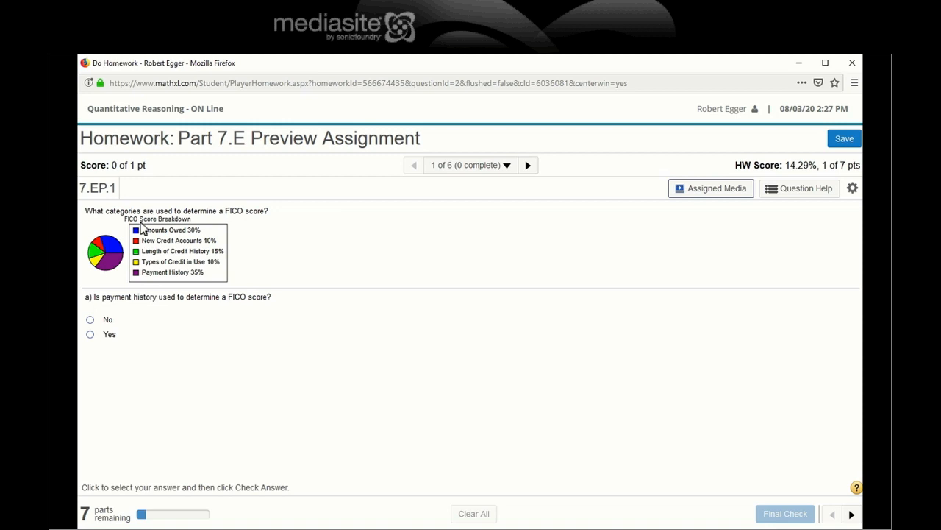
{"action": "mouse_move", "coordinate": [191, 278]}
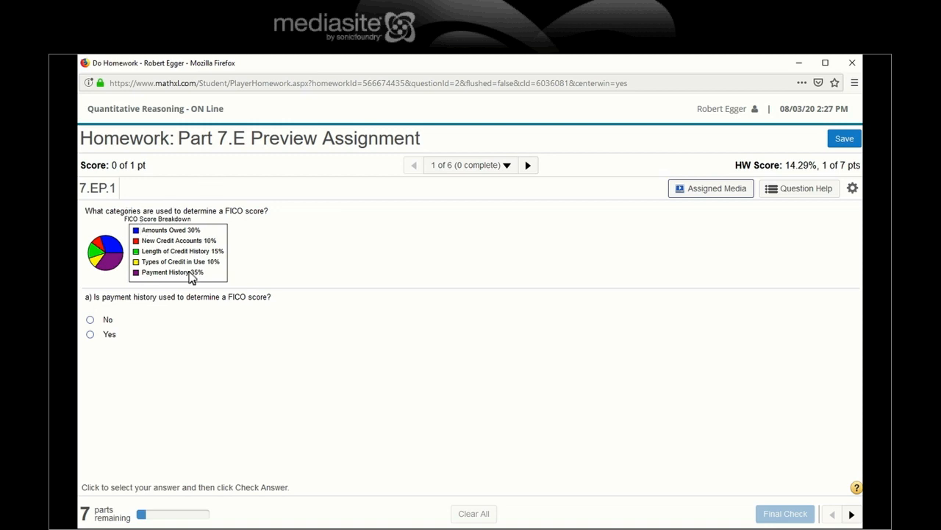
{"action": "mouse_move", "coordinate": [184, 304]}
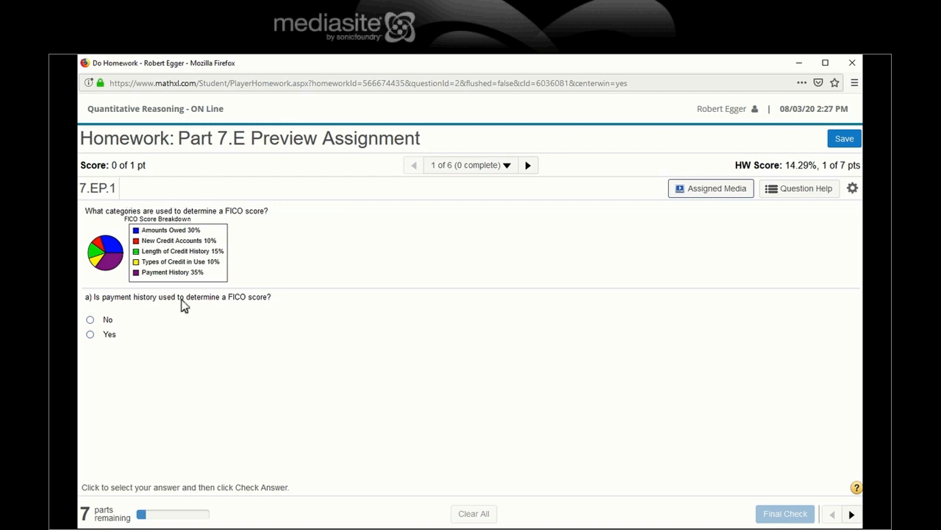
{"action": "mouse_move", "coordinate": [204, 286]}
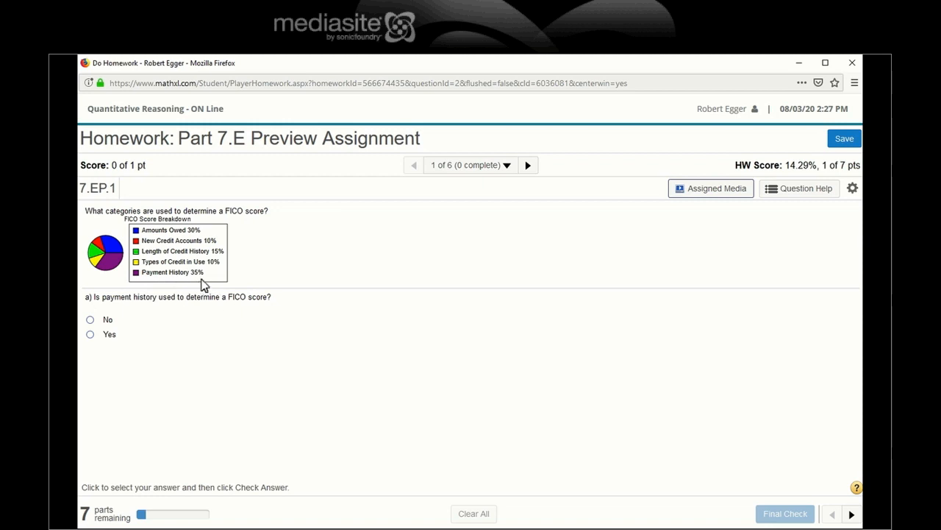
{"action": "mouse_move", "coordinate": [209, 285]}
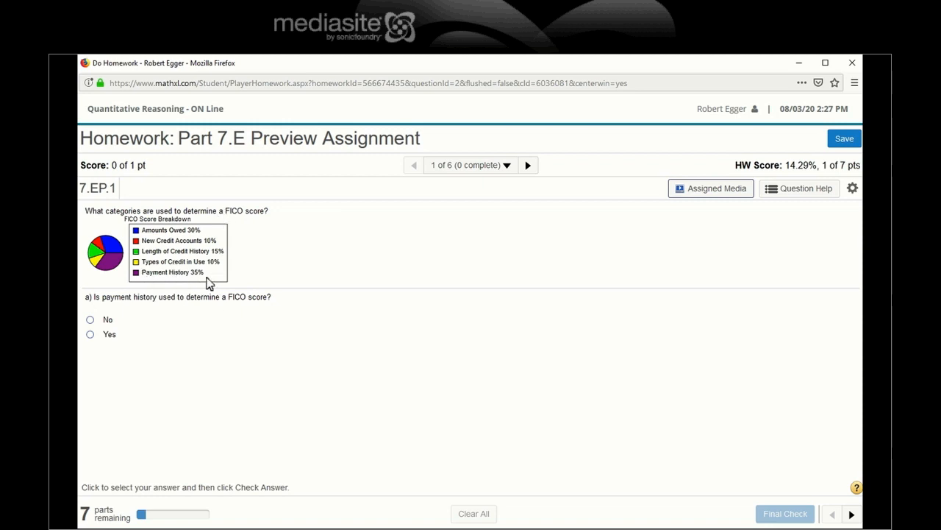
Step: Answer Yes for payment history, No for gender and No for ethnicity, checking each
{"action": "left_click", "coordinate": [89, 334]}
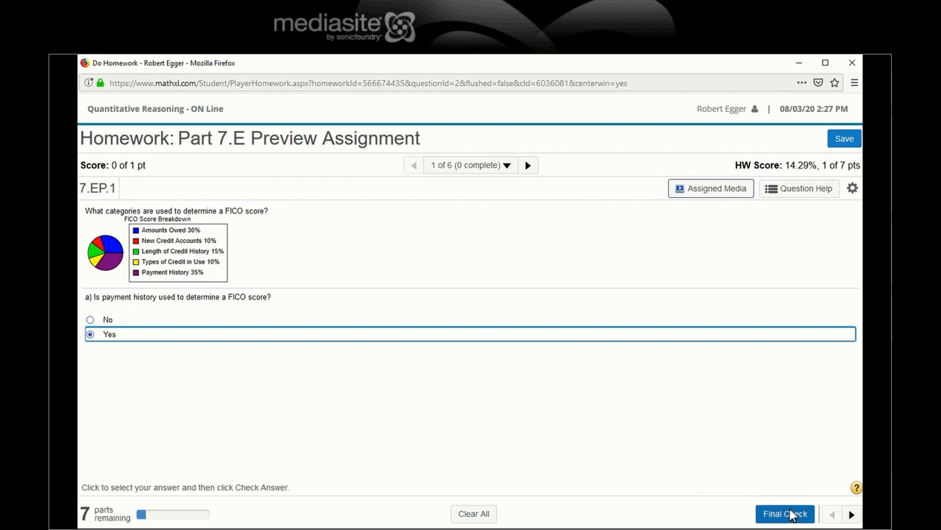
{"action": "left_click", "coordinate": [786, 514]}
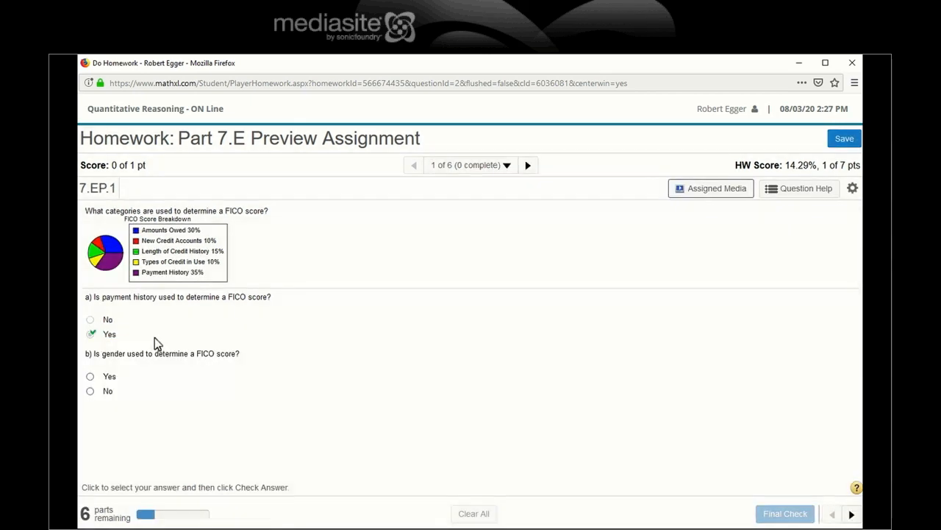
{"action": "mouse_move", "coordinate": [170, 268]}
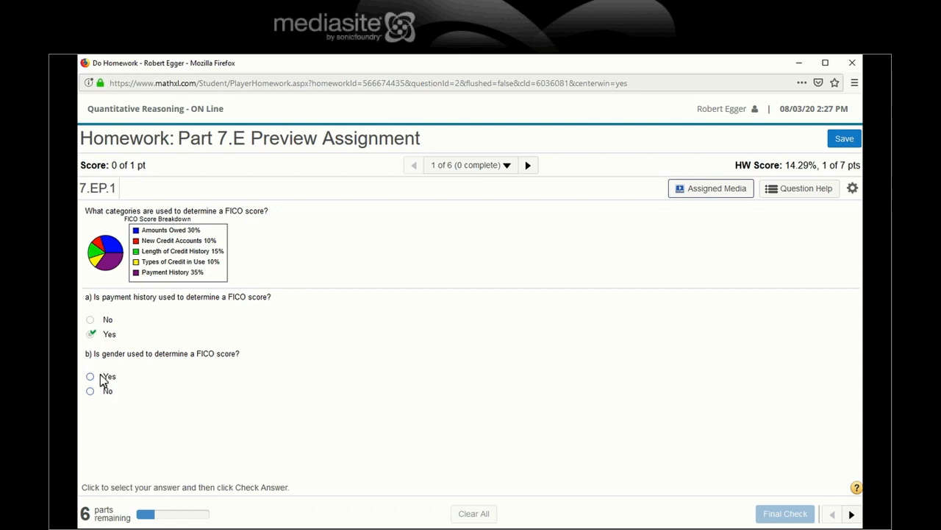
{"action": "left_click", "coordinate": [90, 391]}
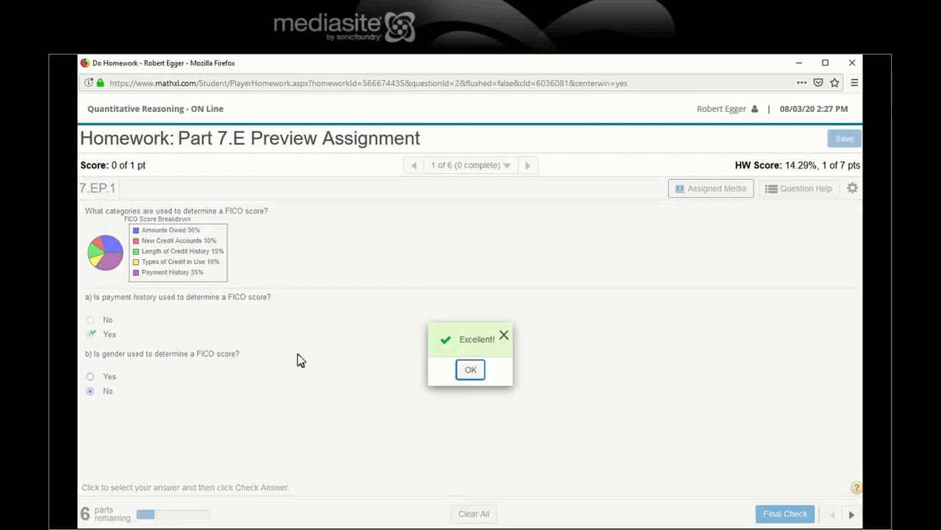
{"action": "left_click", "coordinate": [470, 369]}
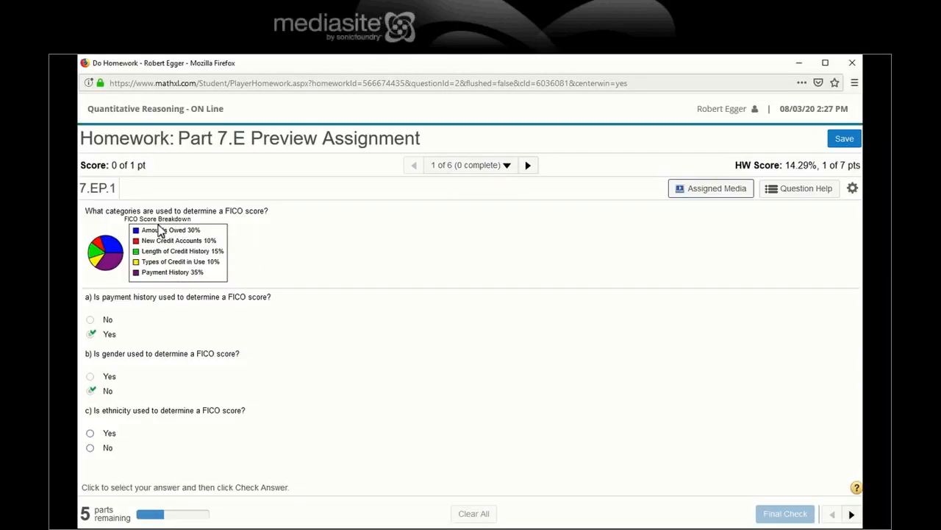
{"action": "mouse_move", "coordinate": [198, 250]}
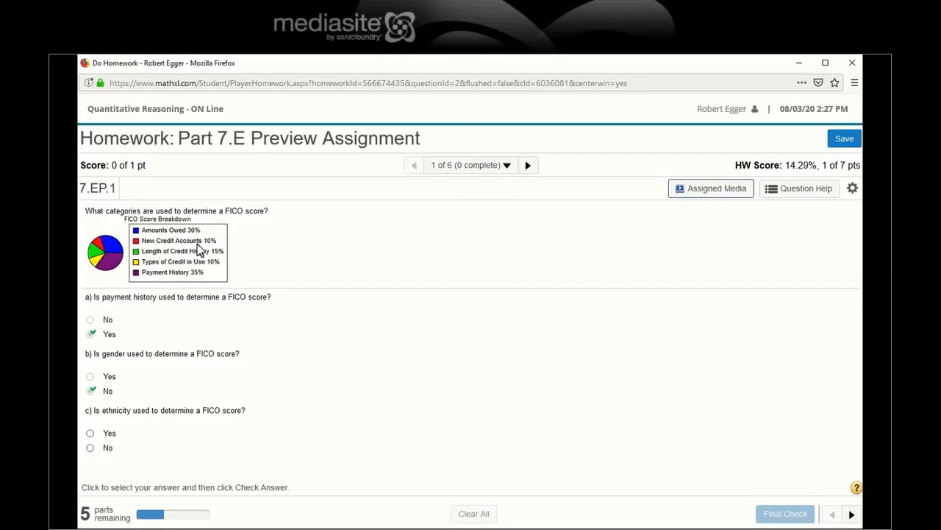
{"action": "mouse_move", "coordinate": [177, 256]}
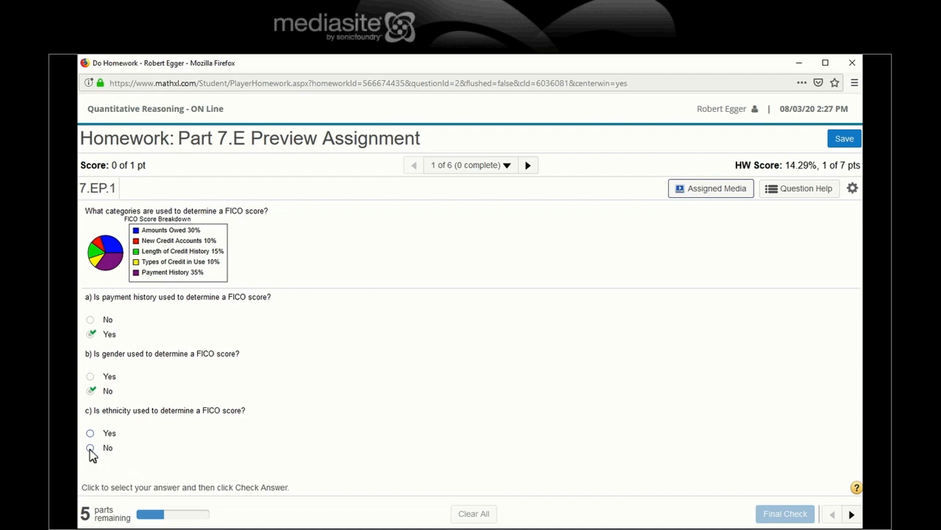
{"action": "left_click", "coordinate": [89, 447]}
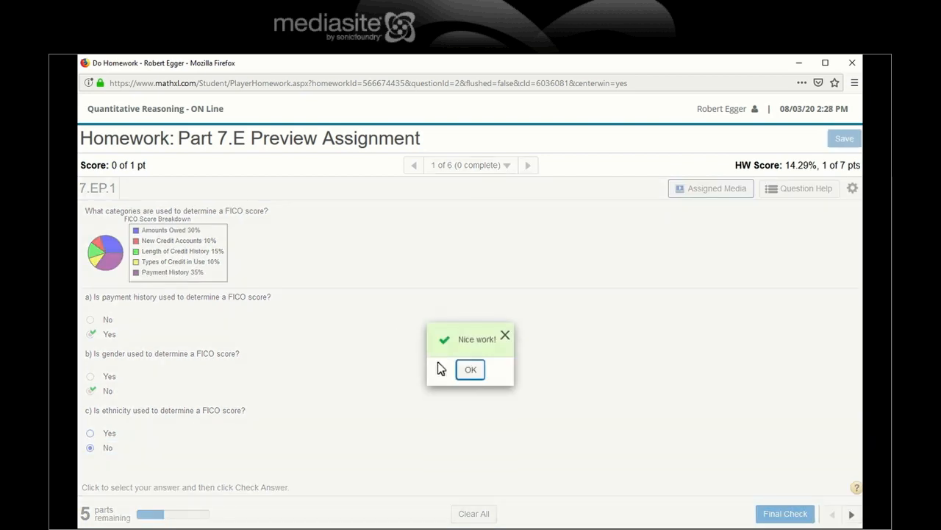
Step: Answer Yes for amounts owed and Yes for length of credit history, reaching part f on income
{"action": "left_click", "coordinate": [471, 370]}
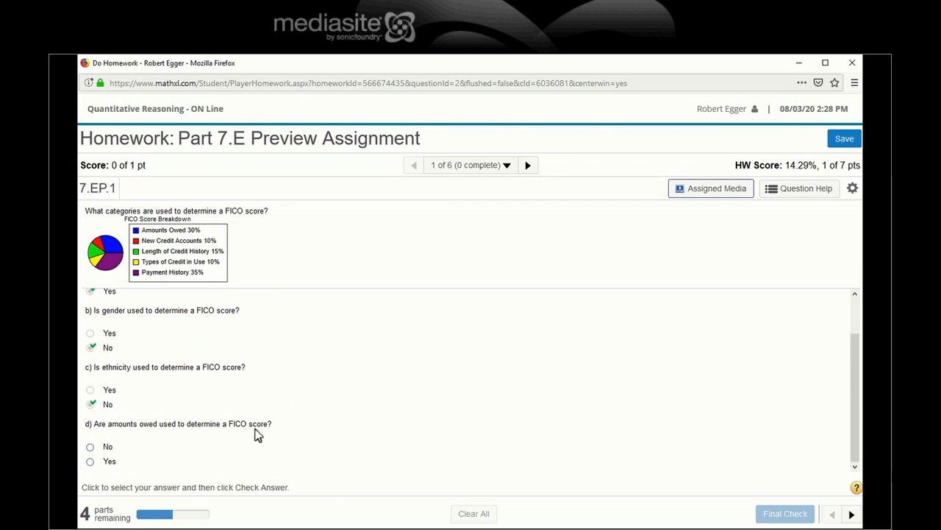
{"action": "mouse_move", "coordinate": [176, 430]}
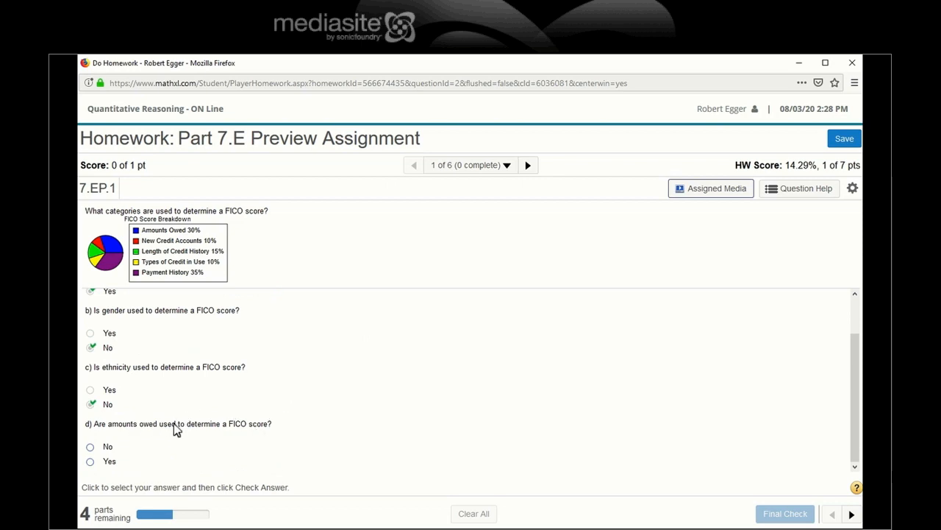
{"action": "mouse_move", "coordinate": [188, 235]}
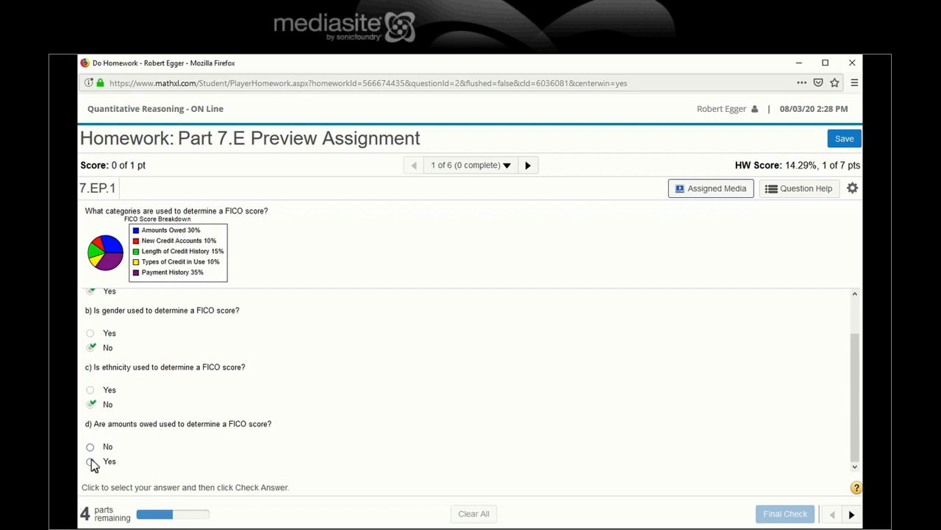
{"action": "left_click", "coordinate": [89, 460]}
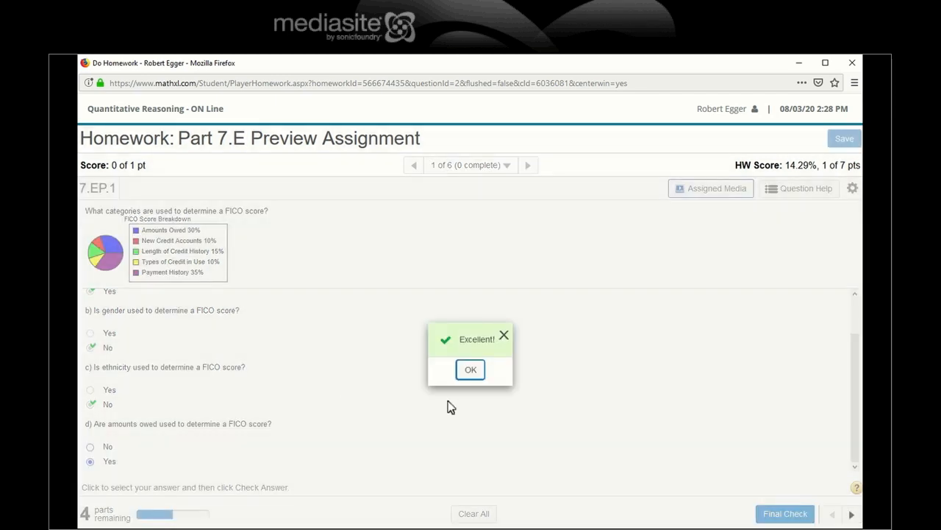
{"action": "left_click", "coordinate": [470, 369]}
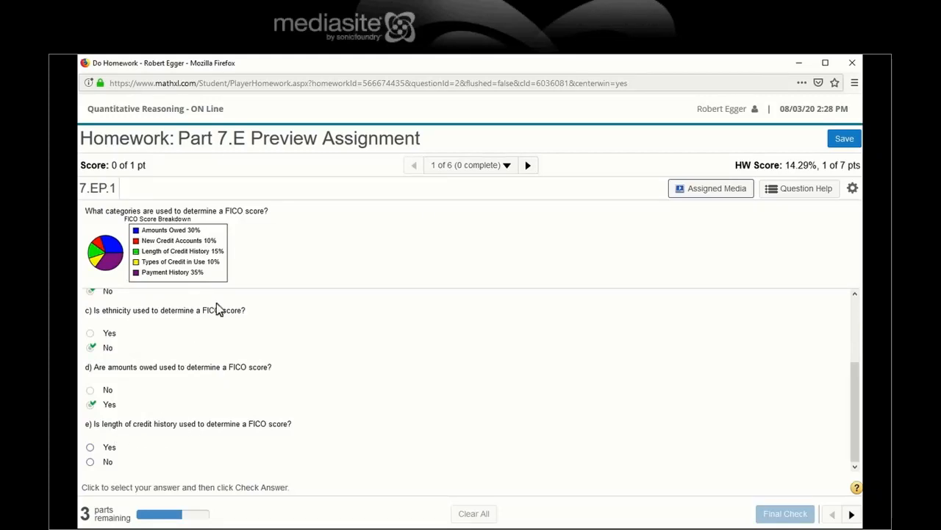
{"action": "mouse_move", "coordinate": [147, 259]}
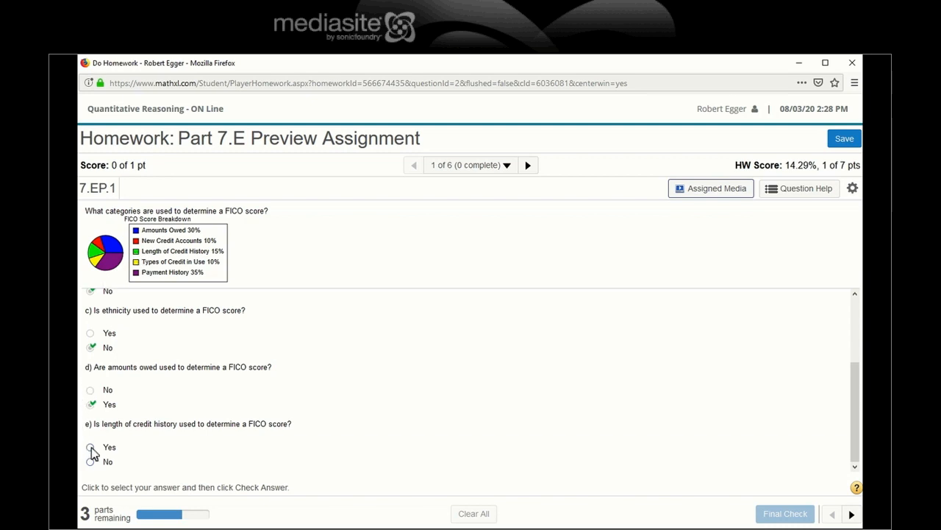
{"action": "left_click", "coordinate": [90, 447]}
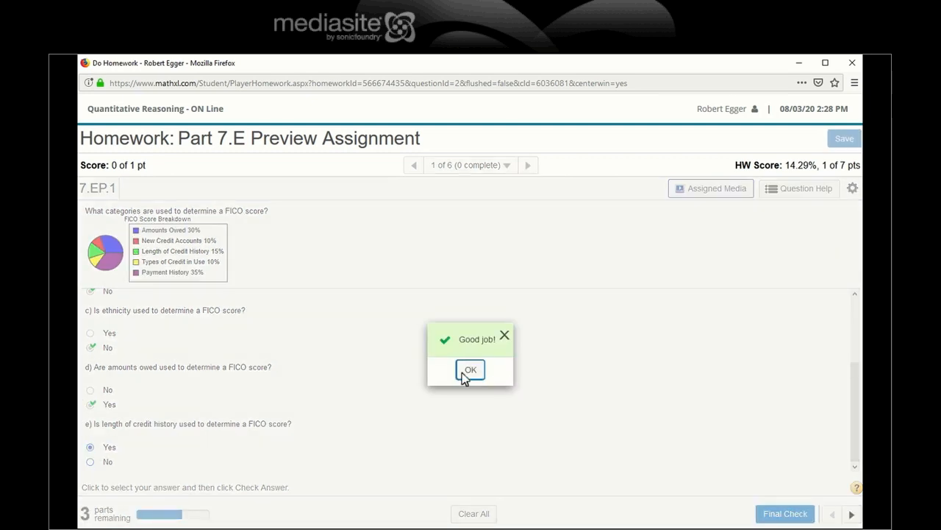
{"action": "left_click", "coordinate": [471, 370]}
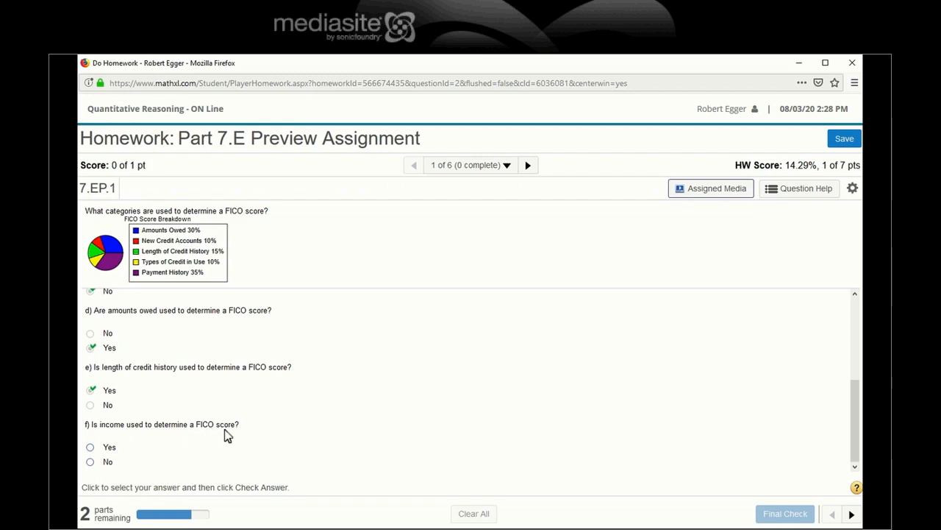
{"action": "mouse_move", "coordinate": [154, 250]}
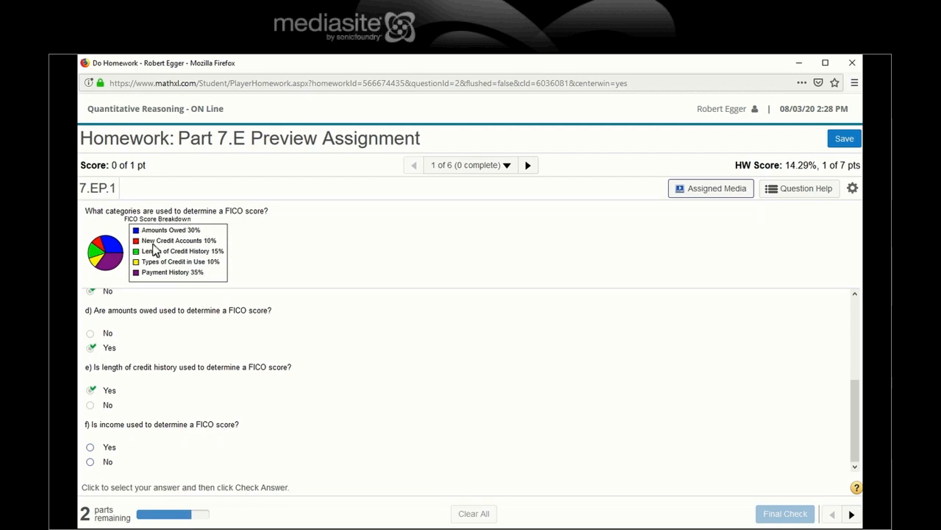
Step: Answer income No, new credit accounts Yes, types of credit Yes, finish question 1 and advance
{"action": "left_click", "coordinate": [90, 462]}
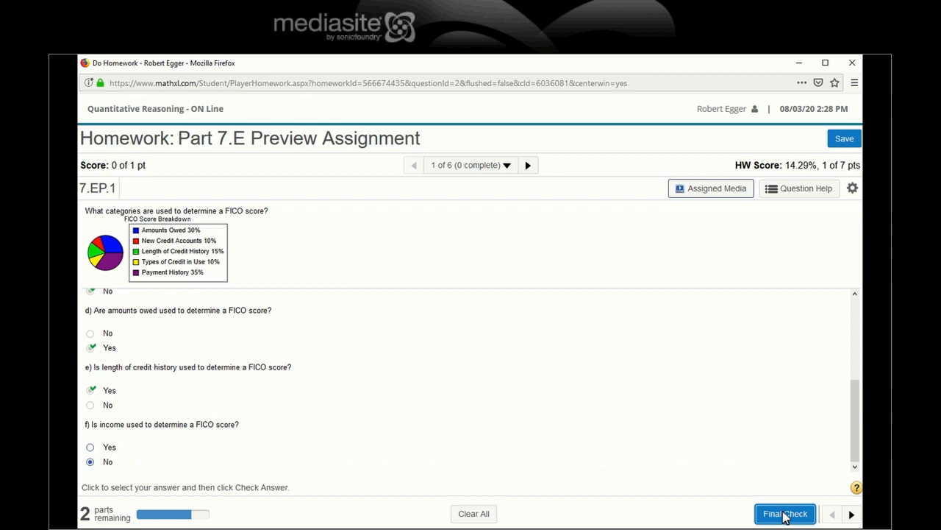
{"action": "left_click", "coordinate": [786, 512]}
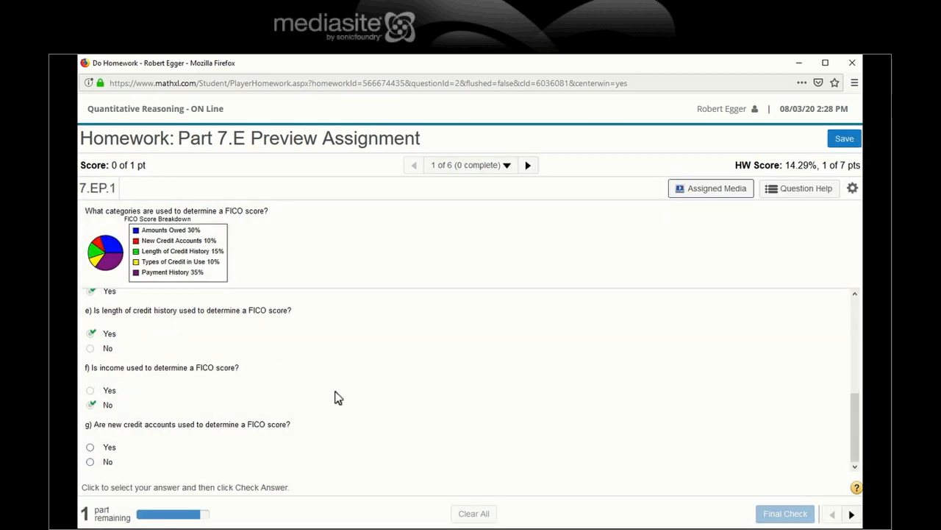
{"action": "mouse_move", "coordinate": [155, 433]}
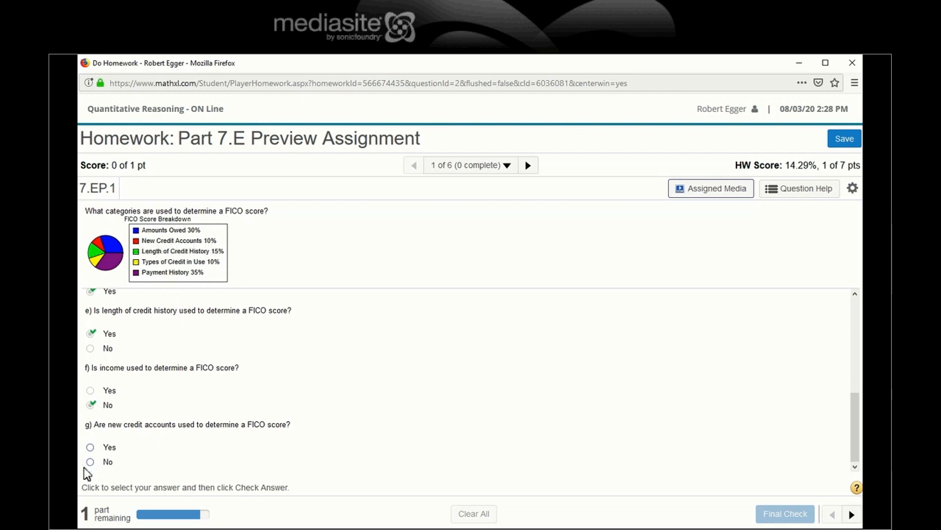
{"action": "left_click", "coordinate": [89, 447]}
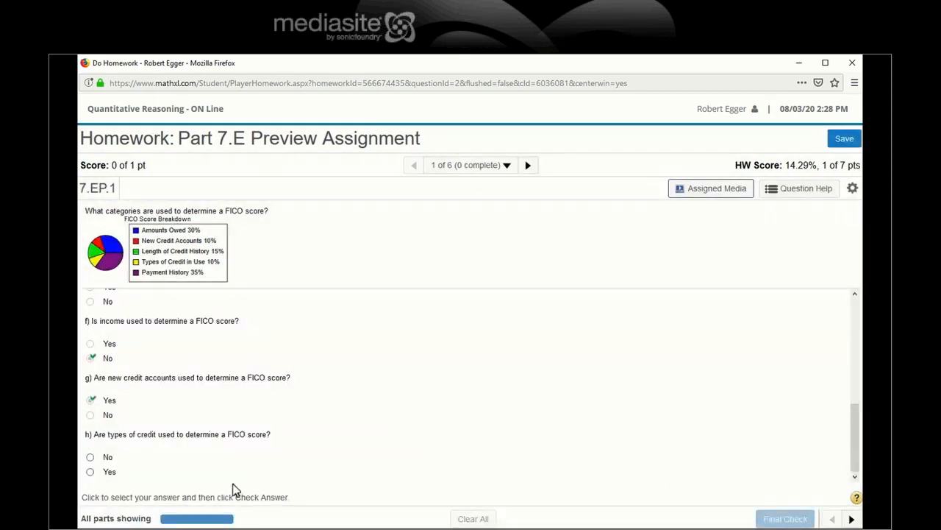
{"action": "mouse_move", "coordinate": [155, 383]}
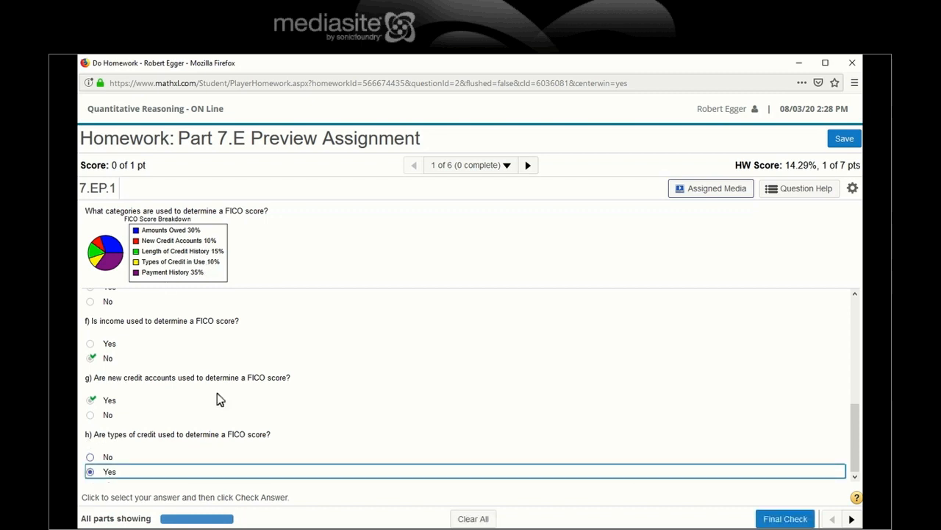
{"action": "mouse_move", "coordinate": [177, 227]}
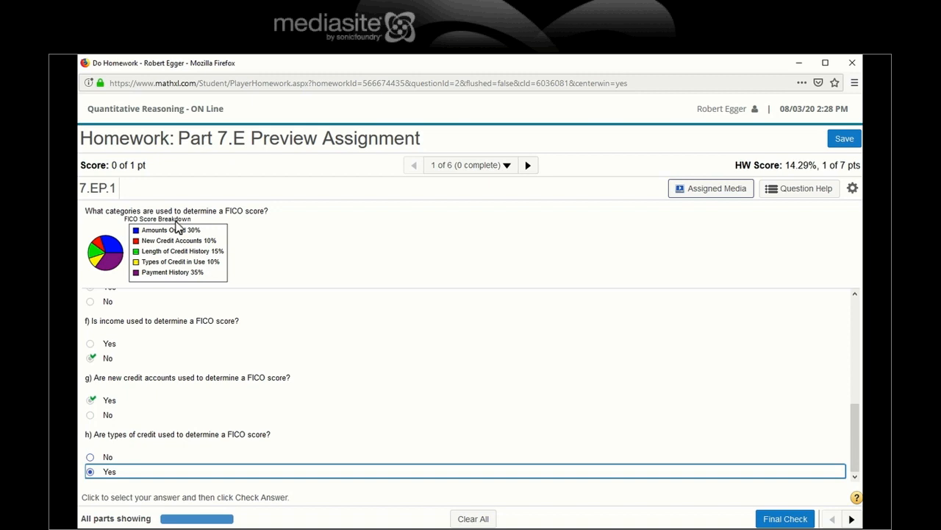
{"action": "mouse_move", "coordinate": [289, 320]}
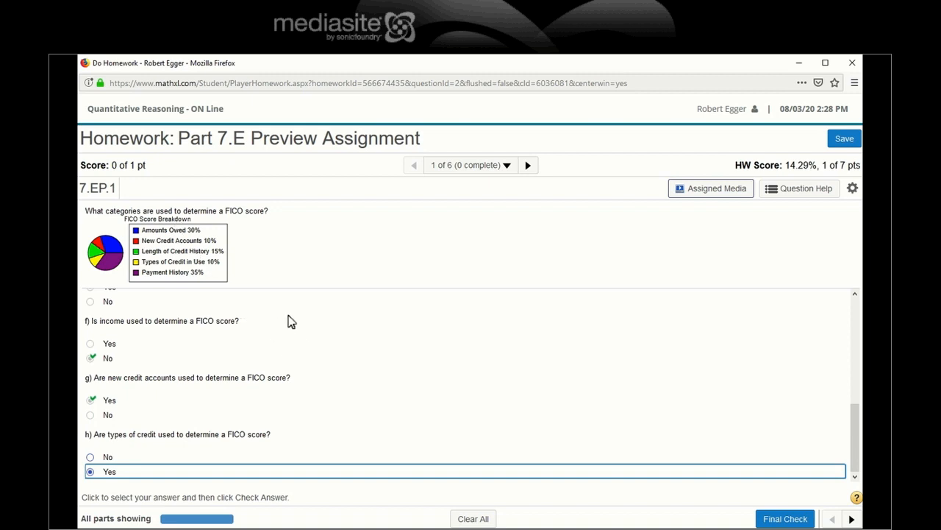
{"action": "left_click", "coordinate": [786, 518]}
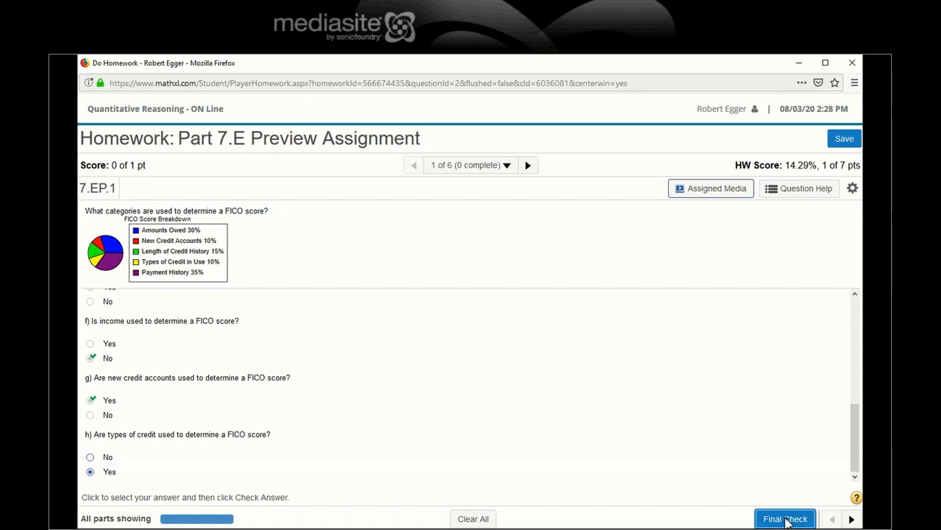
{"action": "left_click", "coordinate": [785, 517]}
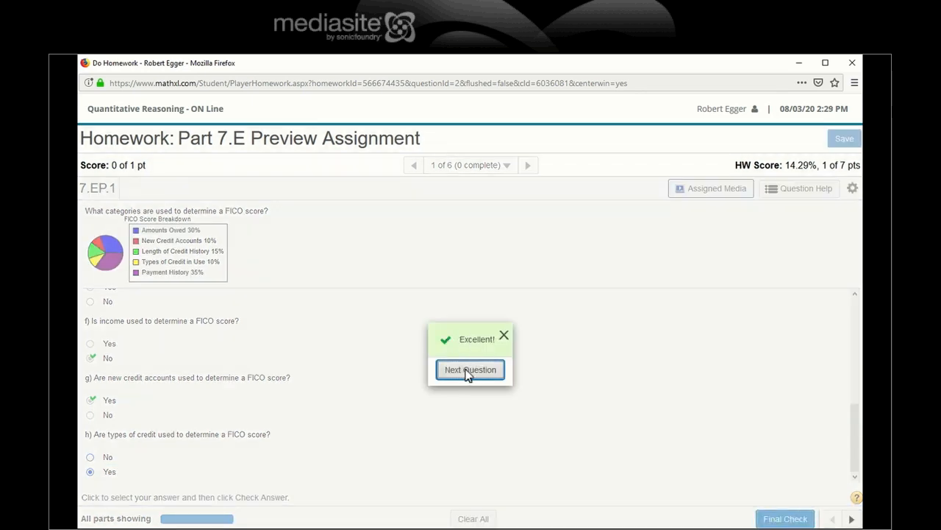
{"action": "left_click", "coordinate": [471, 369]}
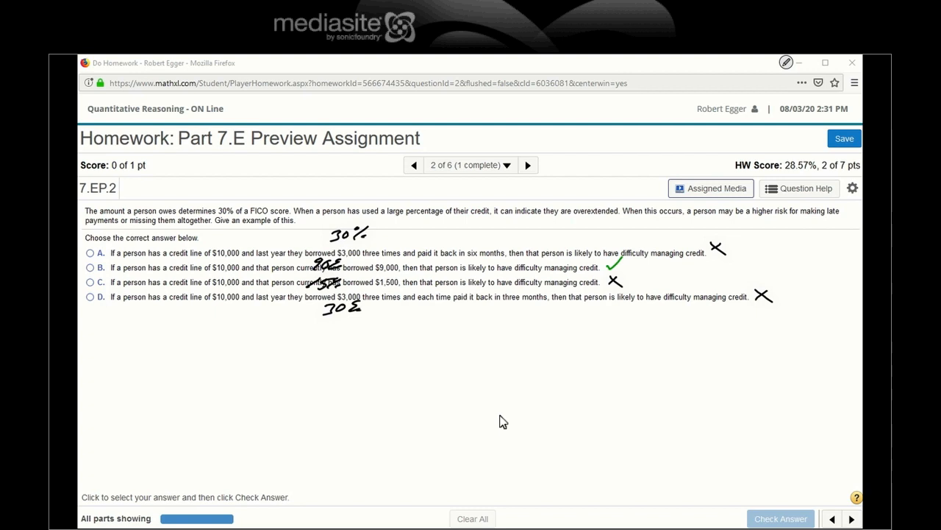
{"action": "mouse_move", "coordinate": [309, 450]}
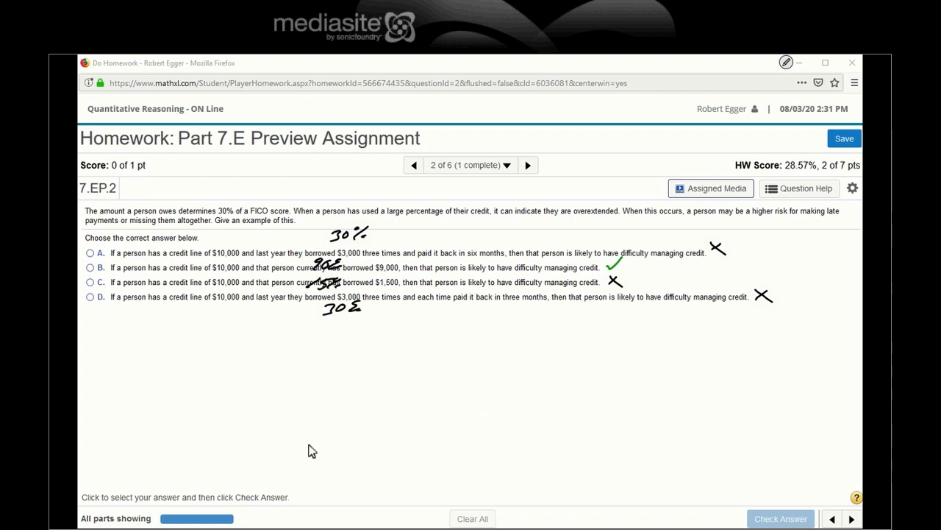
{"action": "mouse_move", "coordinate": [518, 244]}
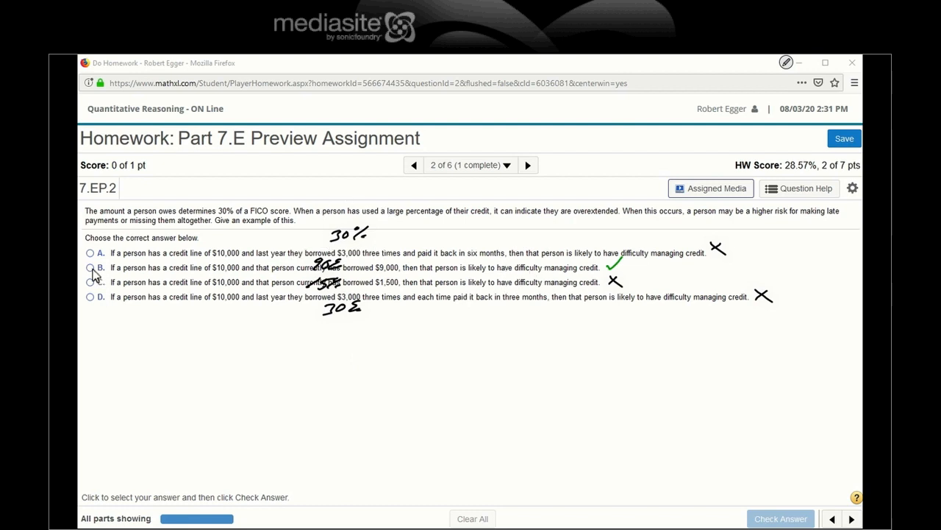
Step: Answer question 2 with choice B, check it, and advance to question 3
{"action": "left_click", "coordinate": [89, 267]}
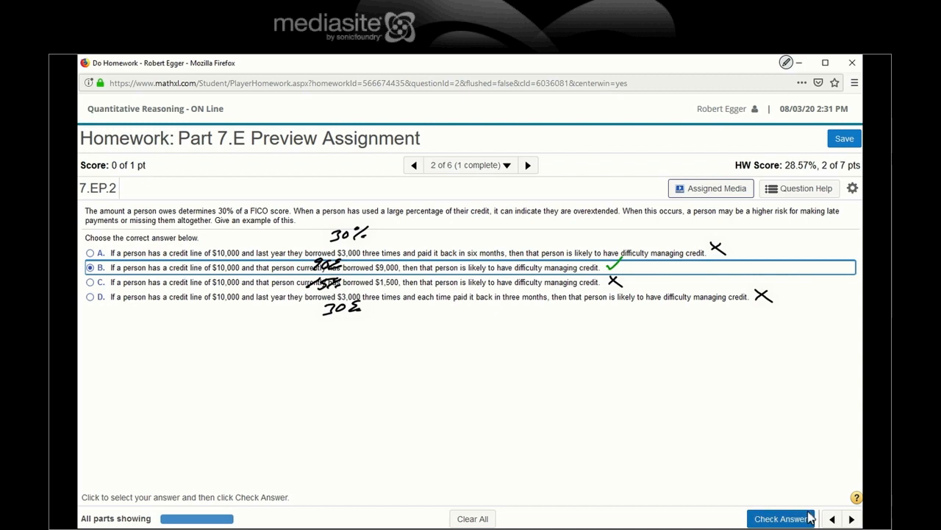
{"action": "left_click", "coordinate": [781, 518]}
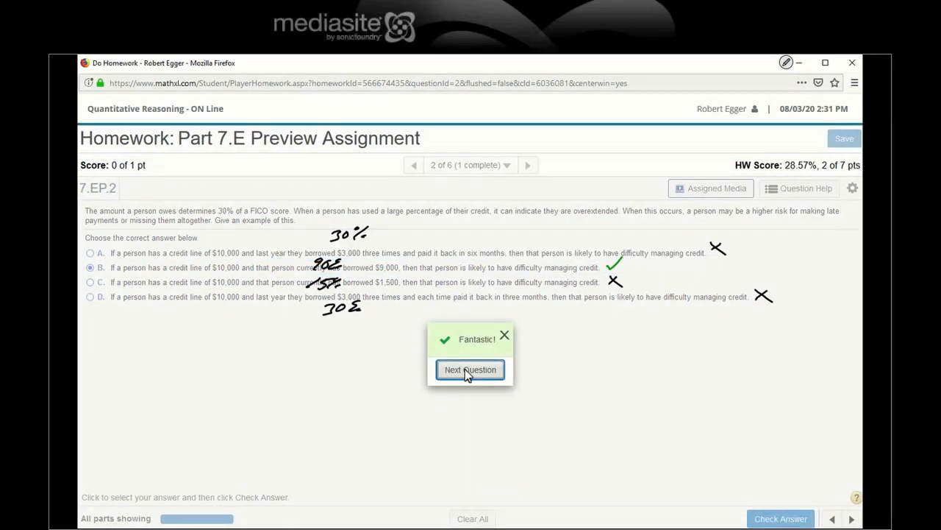
{"action": "left_click", "coordinate": [471, 370]}
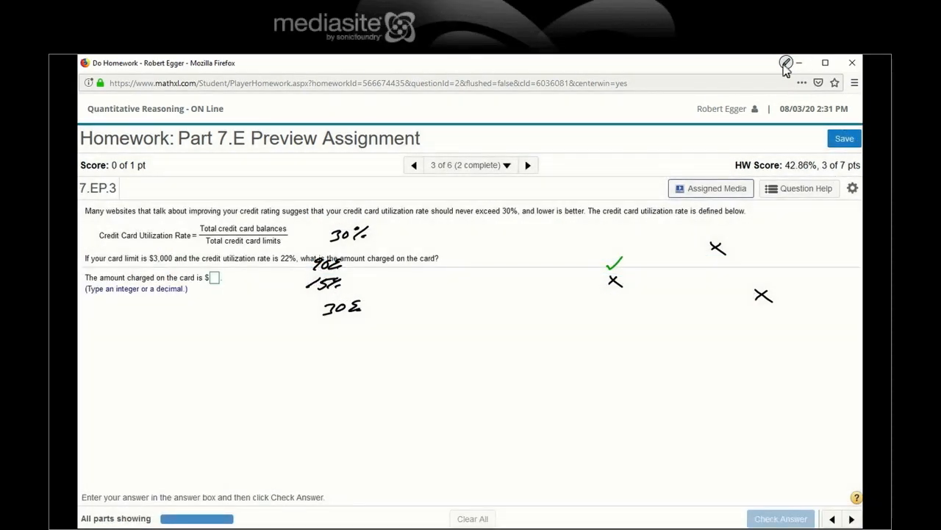
Step: Clear old ink and handwrite 22% = 0.22 = x/3,000 for the utilization rate
{"action": "left_click", "coordinate": [473, 518]}
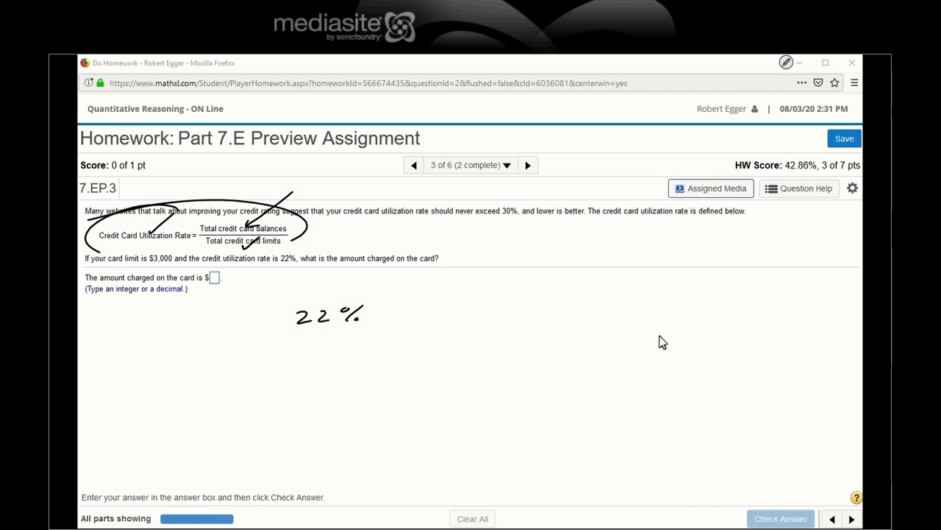
{"action": "left_click_drag", "start_coordinate": [383, 316], "coordinate": [470, 309]}
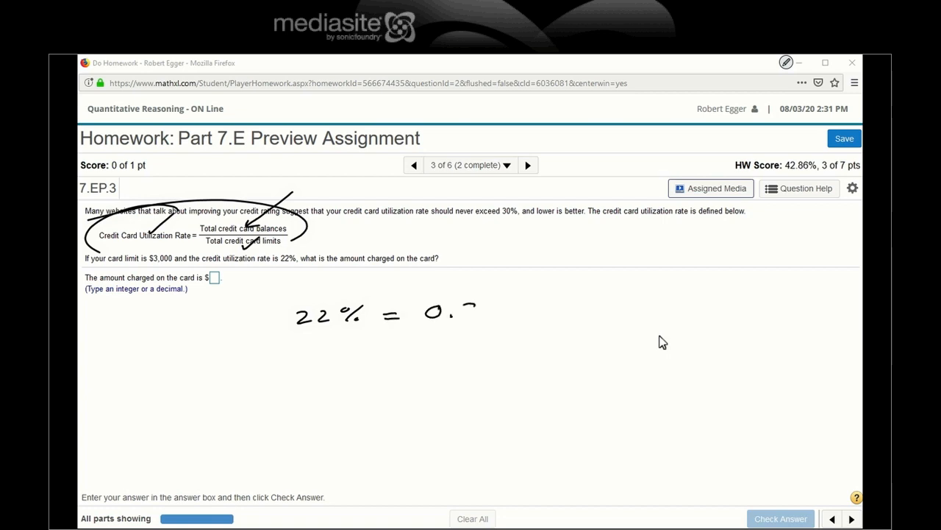
{"action": "left_click_drag", "start_coordinate": [463, 312], "coordinate": [503, 312]}
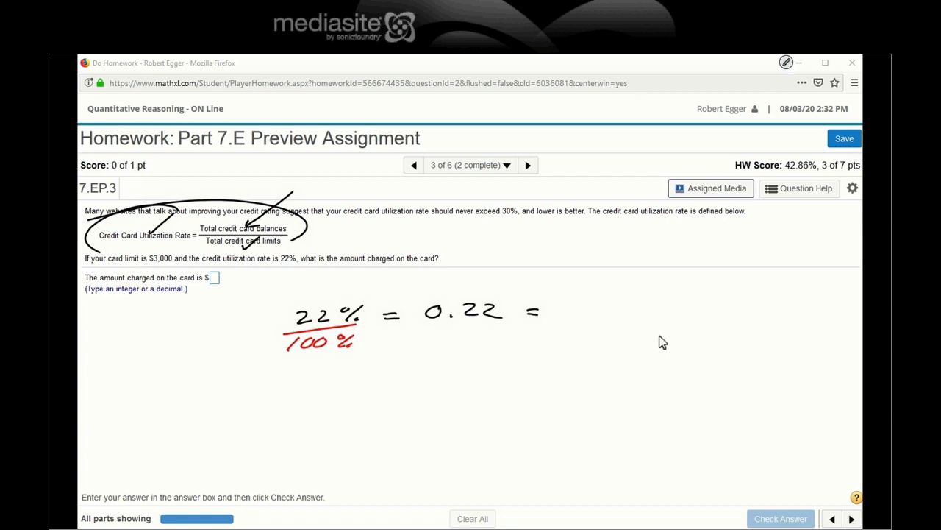
{"action": "left_click_drag", "start_coordinate": [602, 301], "coordinate": [619, 287]}
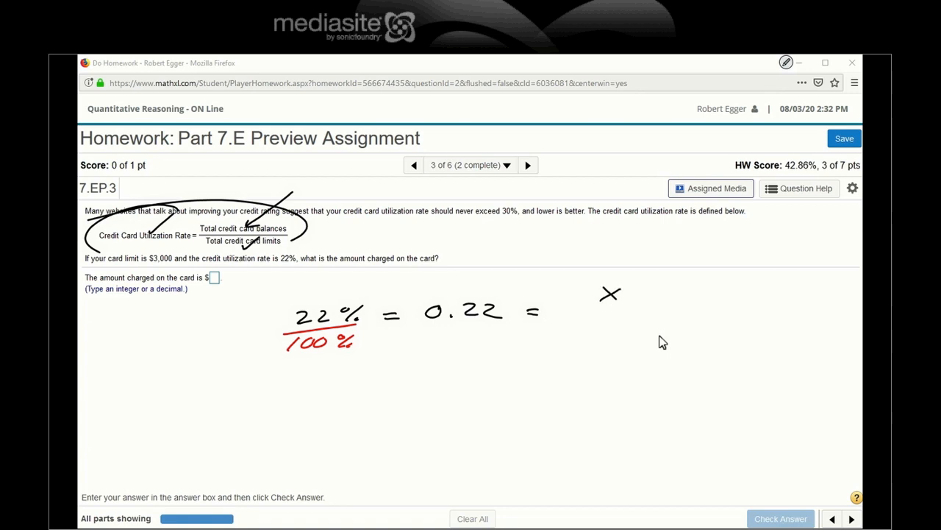
{"action": "left_click_drag", "start_coordinate": [562, 313], "coordinate": [650, 309]}
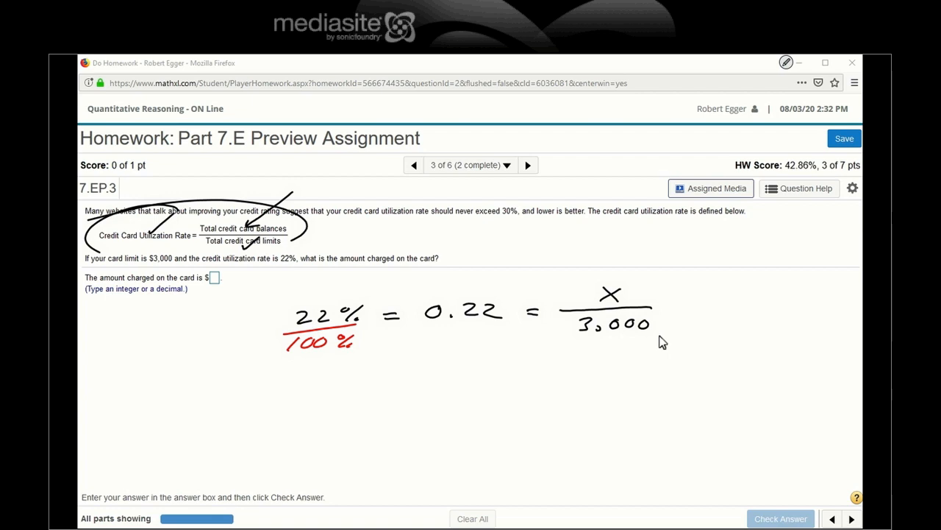
Step: Multiply both sides by 3,000 and write x = 0.22 × 3,000 giving 660
{"action": "left_click_drag", "start_coordinate": [673, 309], "coordinate": [706, 295]}
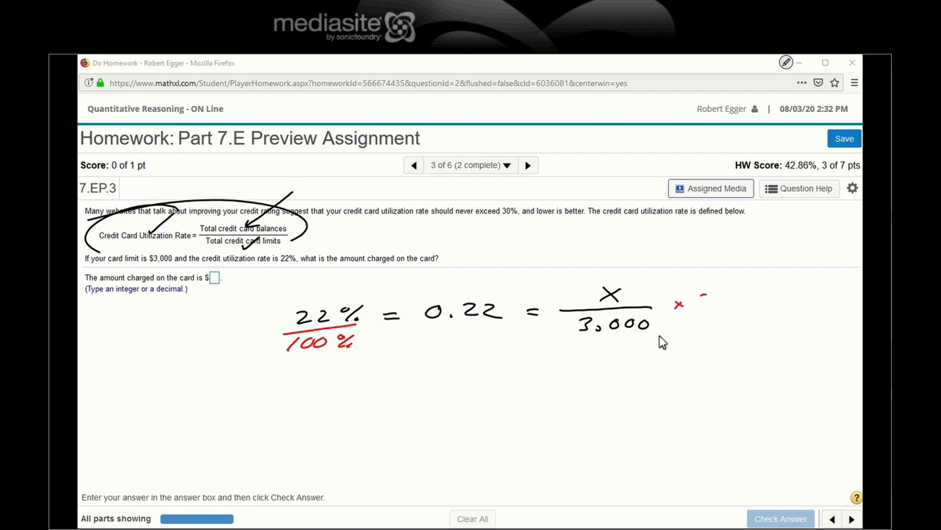
{"action": "left_click_drag", "start_coordinate": [694, 302], "coordinate": [739, 301]}
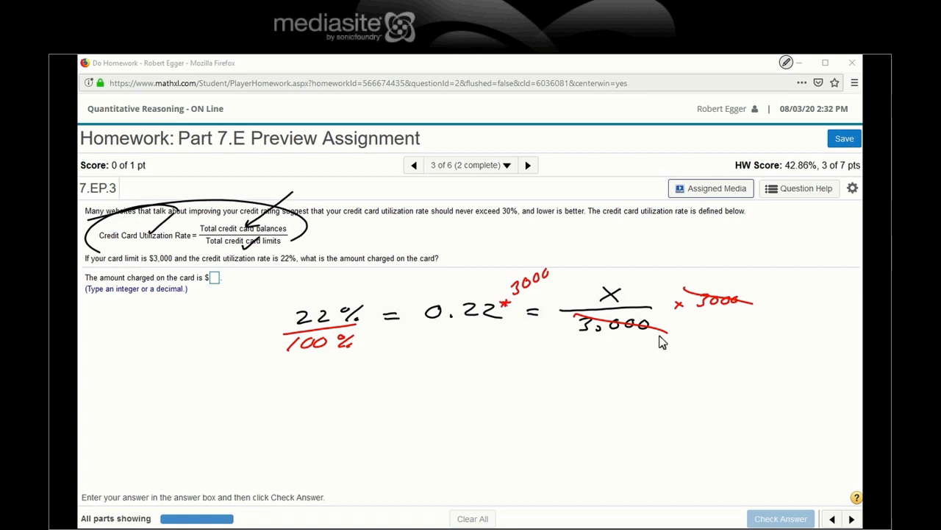
{"action": "left_click_drag", "start_coordinate": [442, 368], "coordinate": [530, 368]}
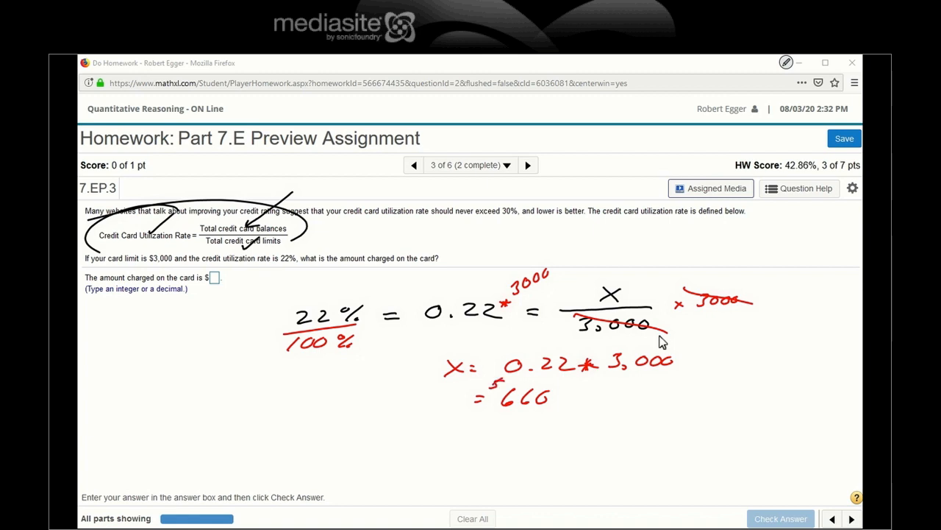
{"action": "mouse_move", "coordinate": [218, 337]}
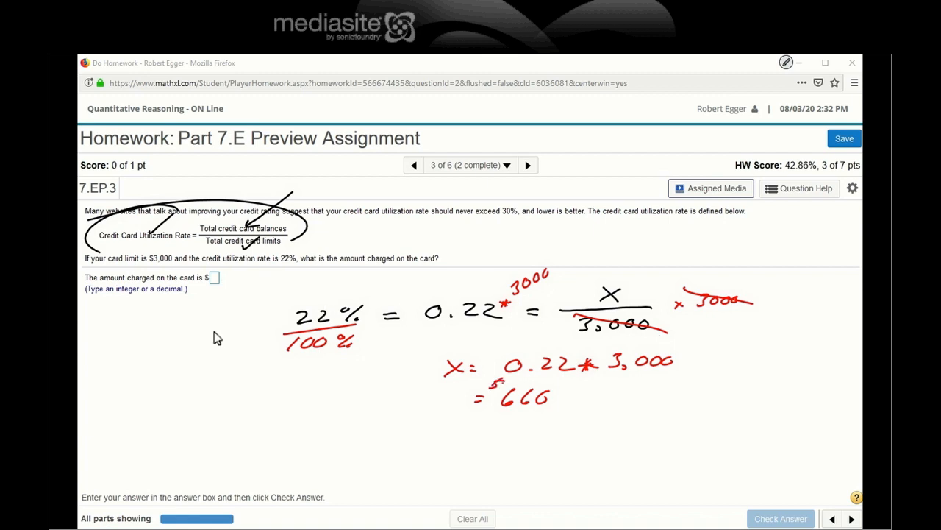
Step: Annotate question 3's formula in blue ink and advance to question 4
{"action": "left_click", "coordinate": [215, 277]}
{"action": "type", "text": "660"}
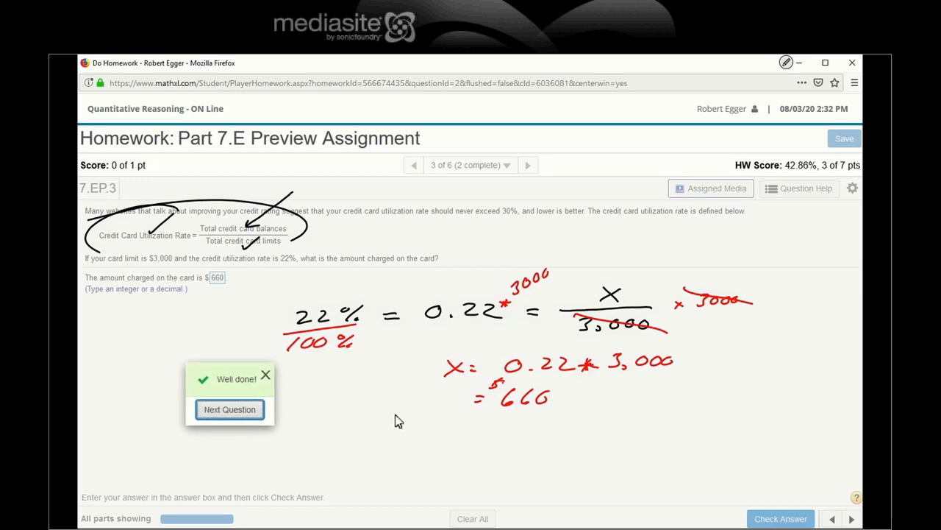
{"action": "mouse_move", "coordinate": [435, 443]}
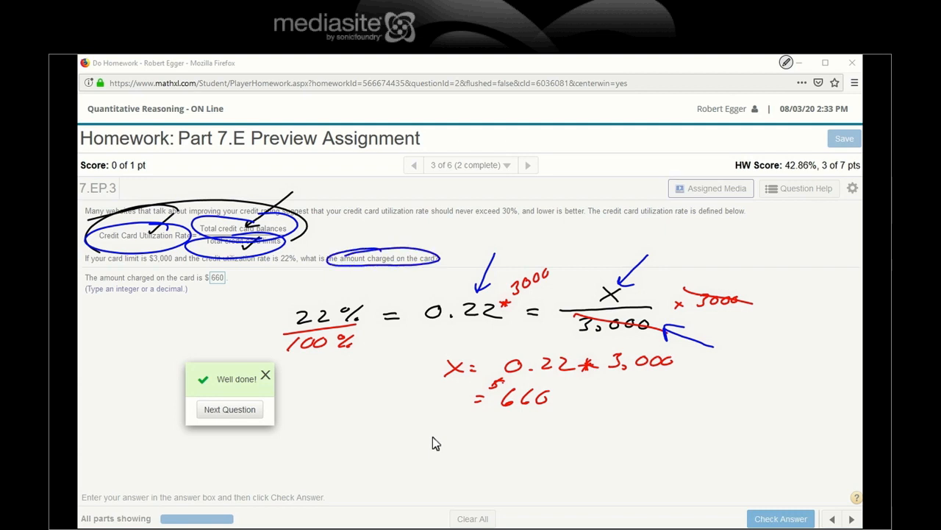
{"action": "mouse_move", "coordinate": [230, 409]}
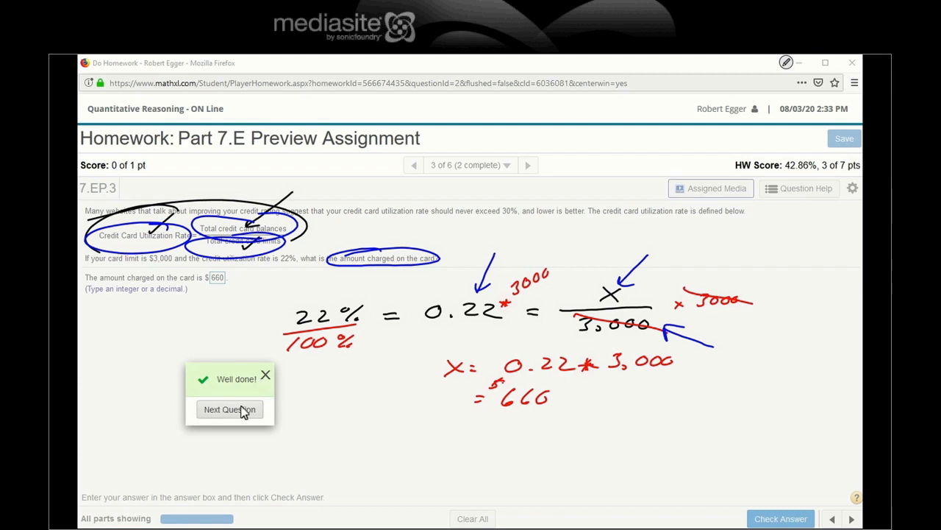
{"action": "left_click", "coordinate": [230, 409]}
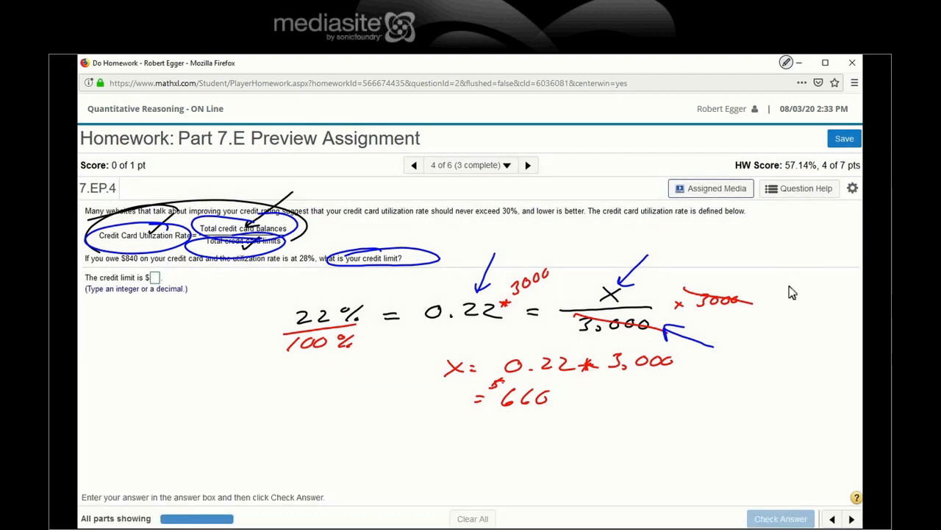
Step: Clear previous ink and handwrite 28% = 0.28/1 = $840/X for the credit limit
{"action": "left_click", "coordinate": [785, 62]}
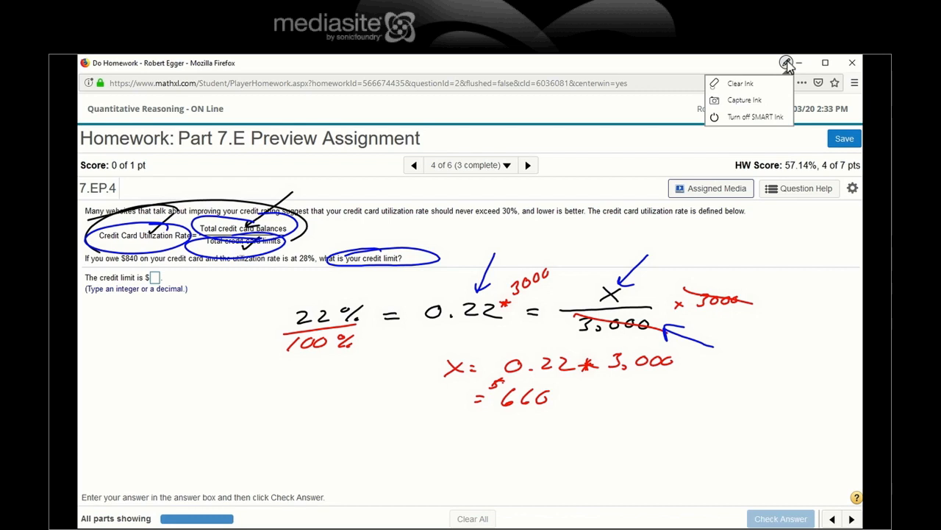
{"action": "left_click", "coordinate": [740, 82]}
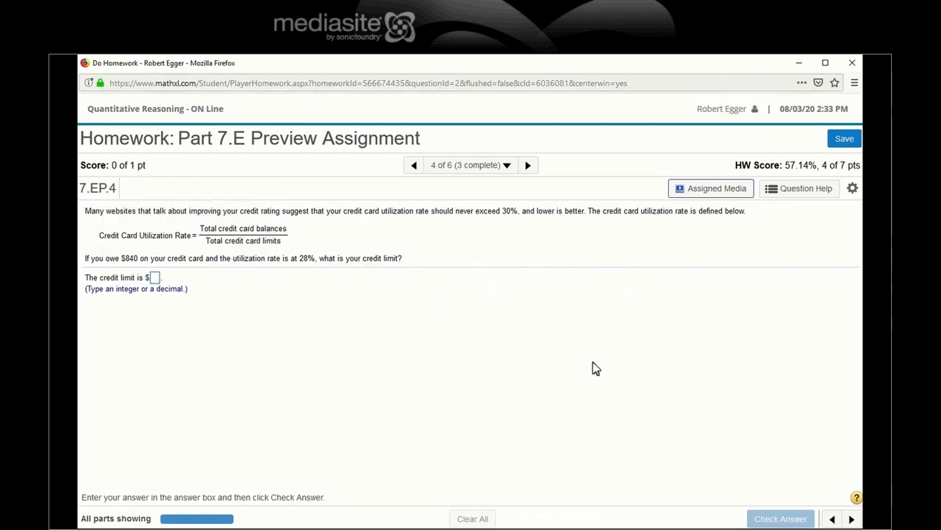
{"action": "mouse_move", "coordinate": [615, 391]}
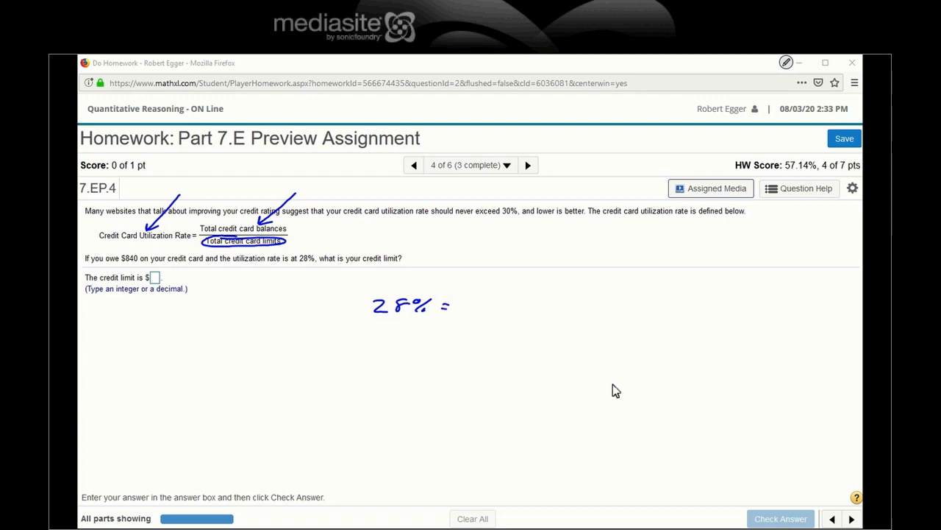
{"action": "left_click_drag", "start_coordinate": [471, 301], "coordinate": [530, 301]}
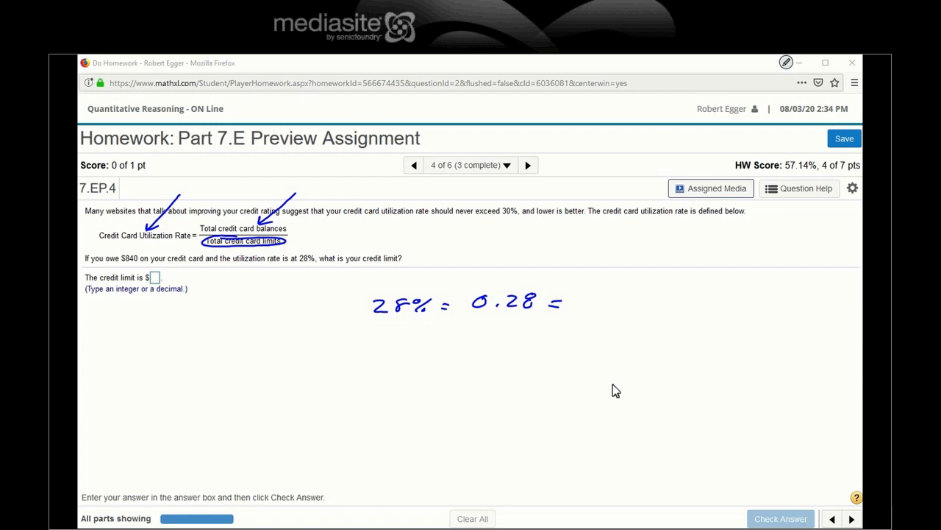
{"action": "left_click_drag", "start_coordinate": [609, 279], "coordinate": [615, 294]}
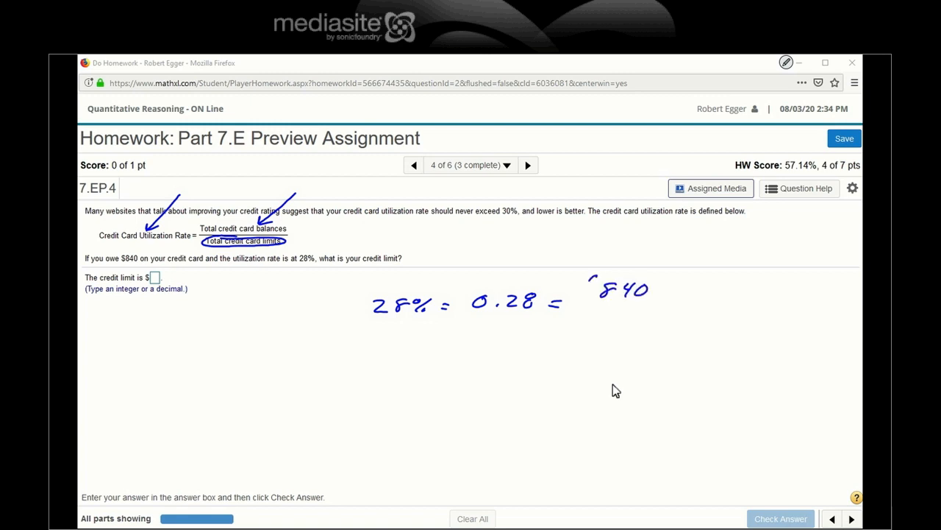
{"action": "left_click_drag", "start_coordinate": [581, 309], "coordinate": [650, 301]}
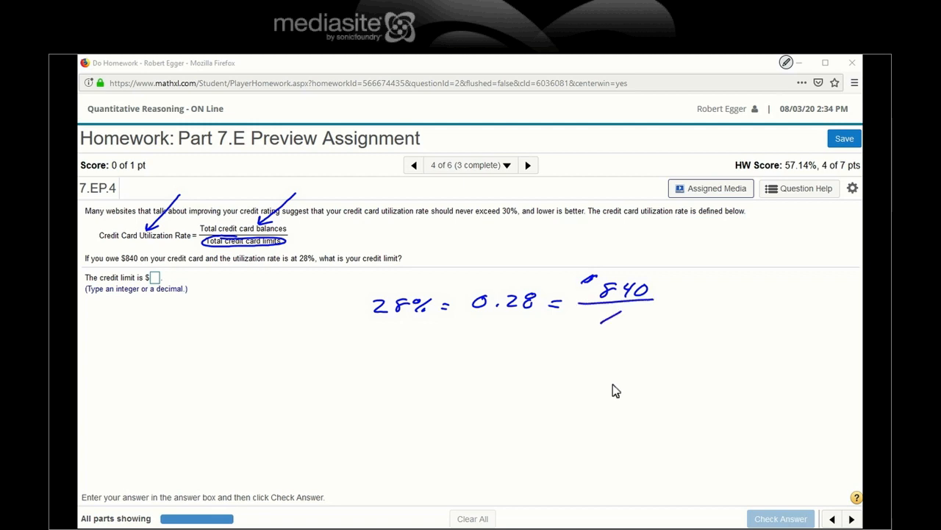
{"action": "left_click_drag", "start_coordinate": [618, 312], "coordinate": [610, 324]}
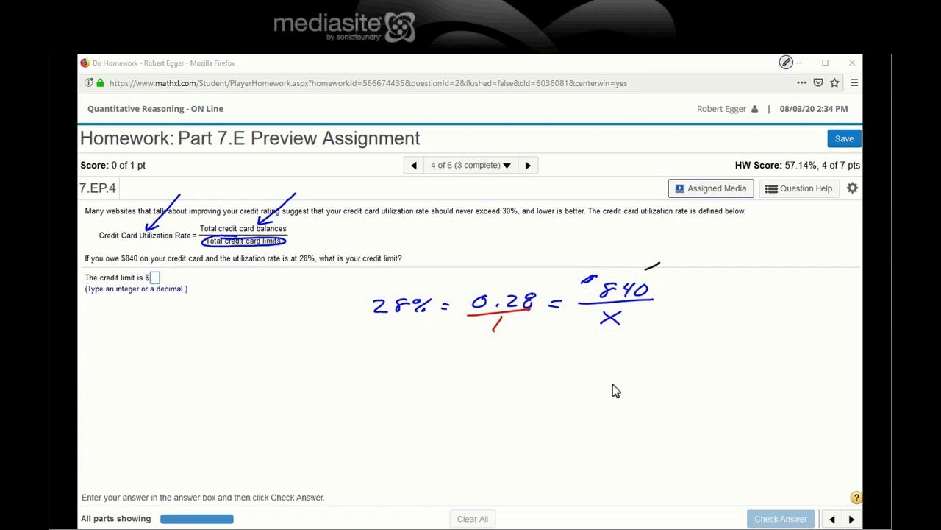
Step: Cross-multiply the fractions and write the solution X = $3,000
{"action": "left_click_drag", "start_coordinate": [647, 268], "coordinate": [459, 336]}
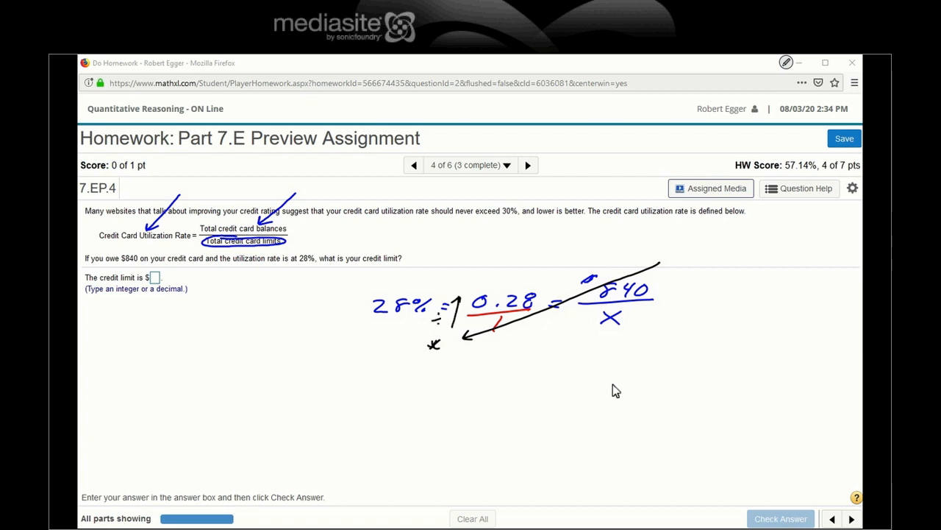
{"action": "left_click_drag", "start_coordinate": [444, 386], "coordinate": [483, 381]}
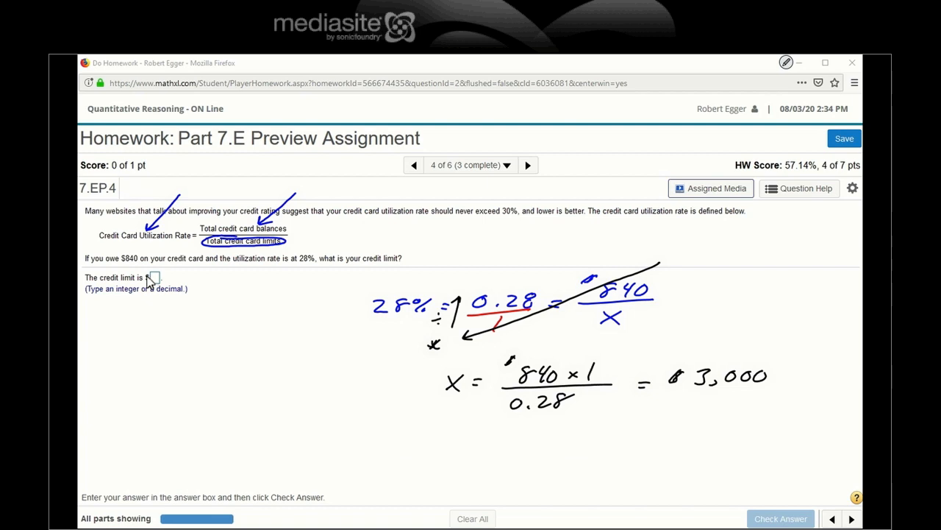
Step: Enter 3000 as the credit limit answer, have it marked correct, and advance to question 5
{"action": "left_click", "coordinate": [153, 276]}
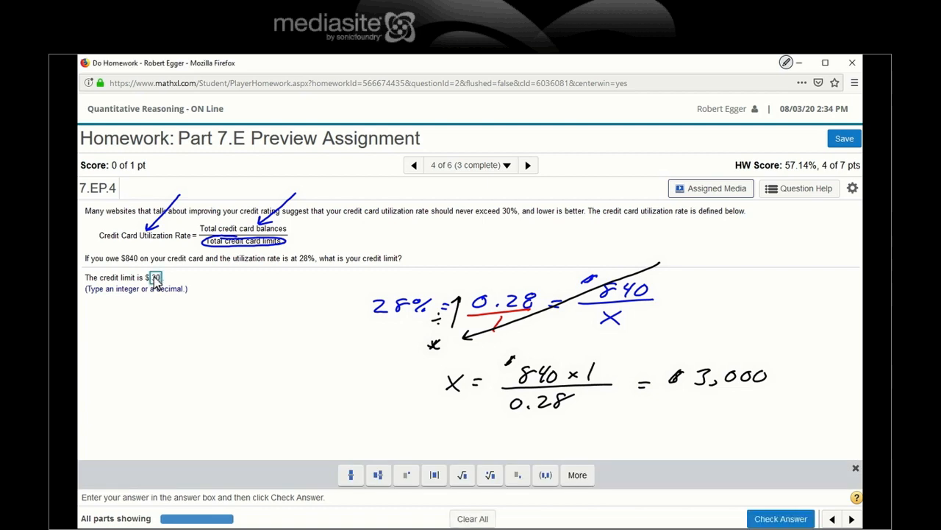
{"action": "type", "text": "3000"}
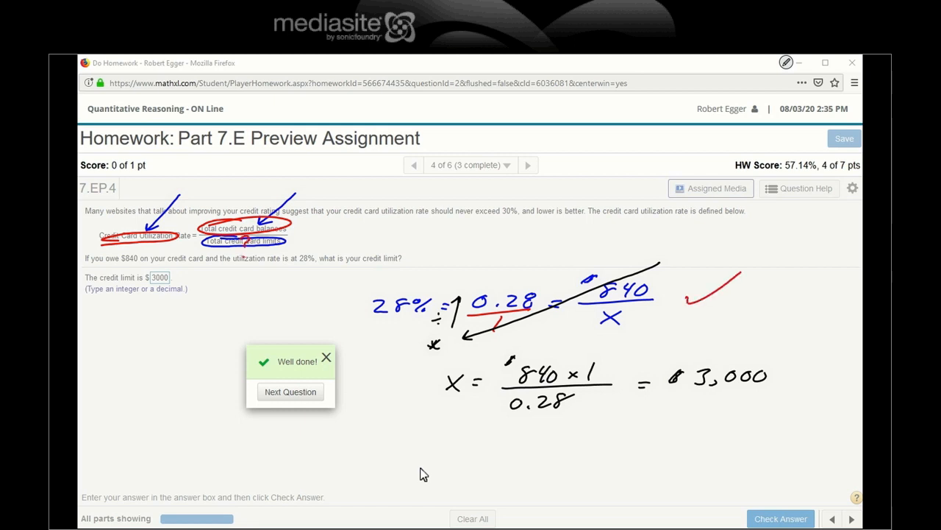
{"action": "mouse_move", "coordinate": [307, 444]}
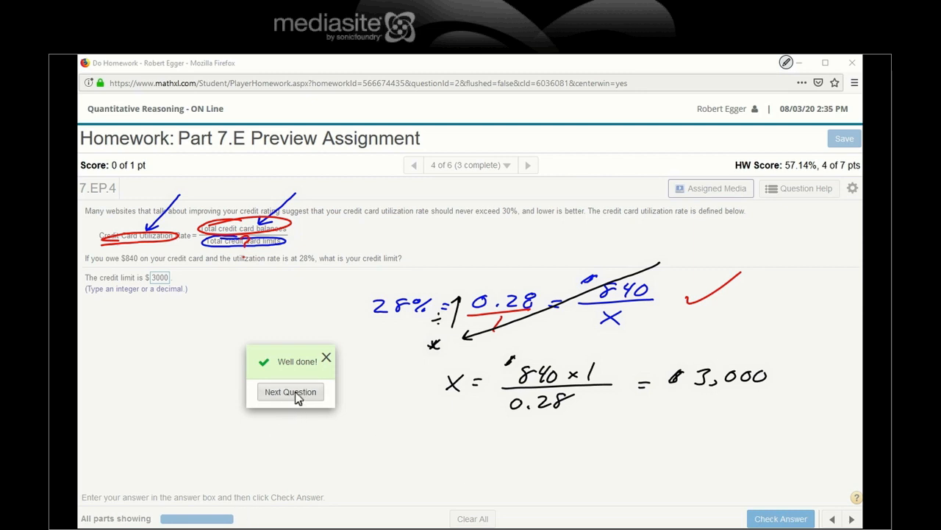
{"action": "left_click", "coordinate": [290, 391]}
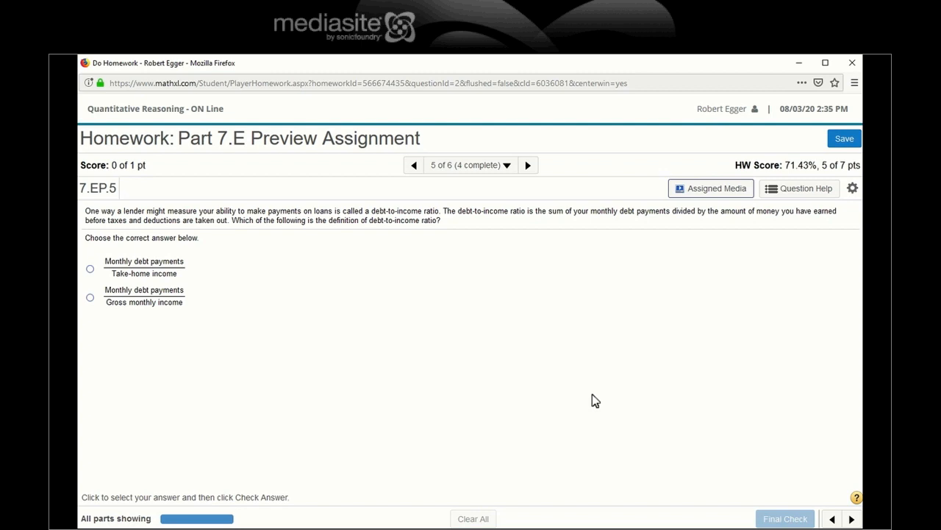
{"action": "mouse_move", "coordinate": [470, 522]}
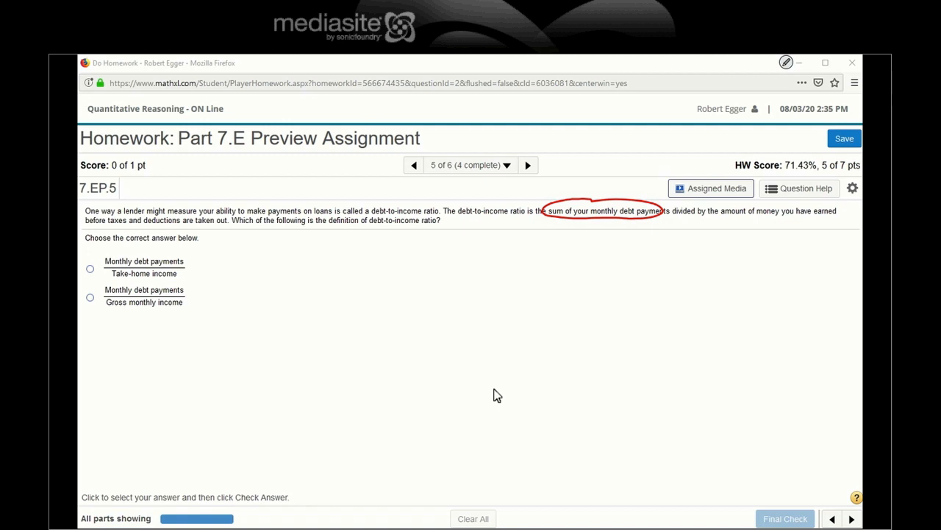
Step: Mark gross pay in ink, choose monthly debt over gross monthly income, and advance to question 6
{"action": "left_click_drag", "start_coordinate": [199, 233], "coordinate": [277, 239]}
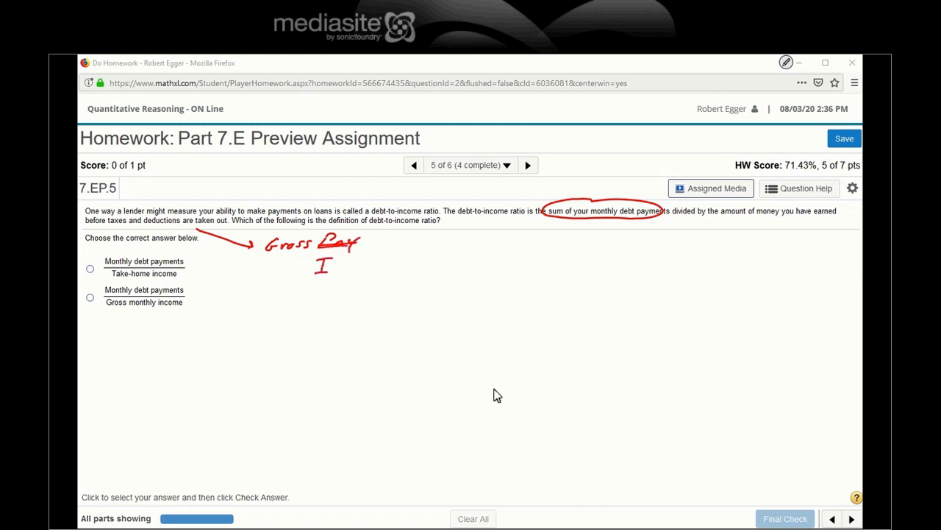
{"action": "left_click_drag", "start_coordinate": [312, 268], "coordinate": [383, 272]}
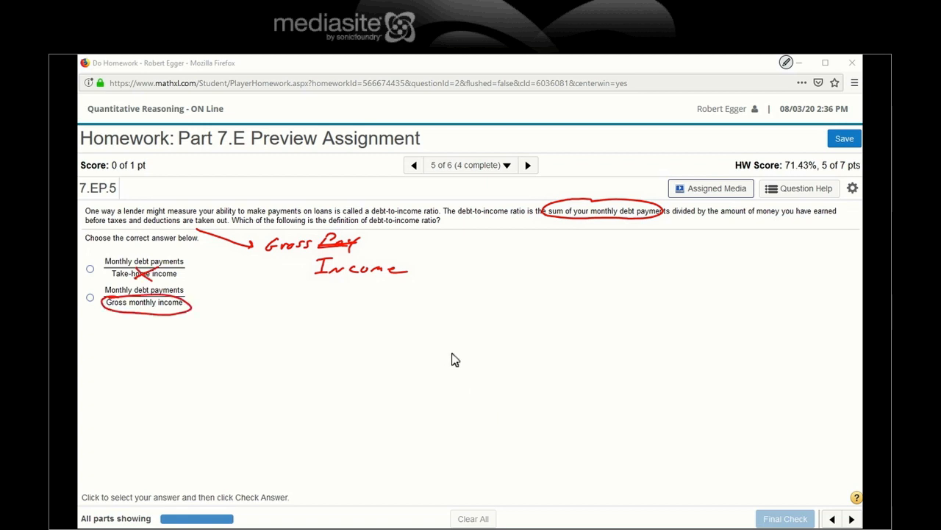
{"action": "mouse_move", "coordinate": [815, 221]}
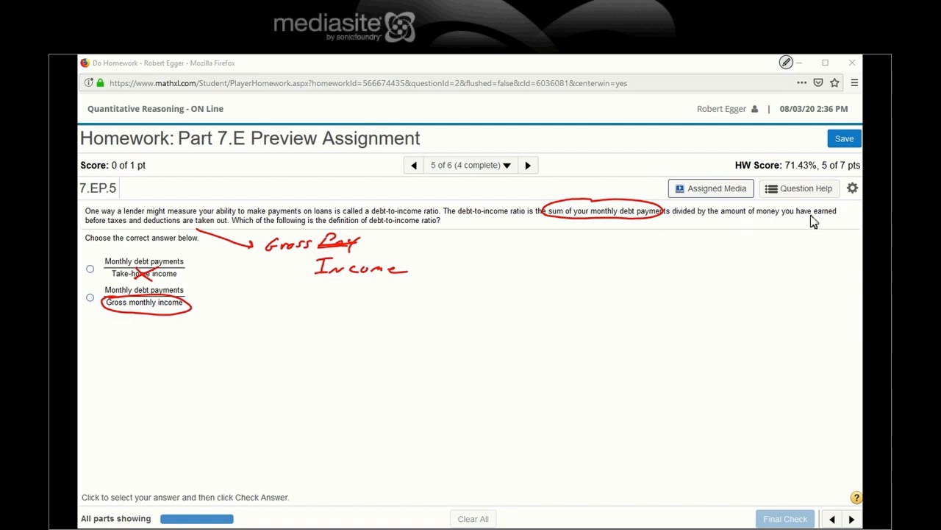
{"action": "mouse_move", "coordinate": [126, 227]}
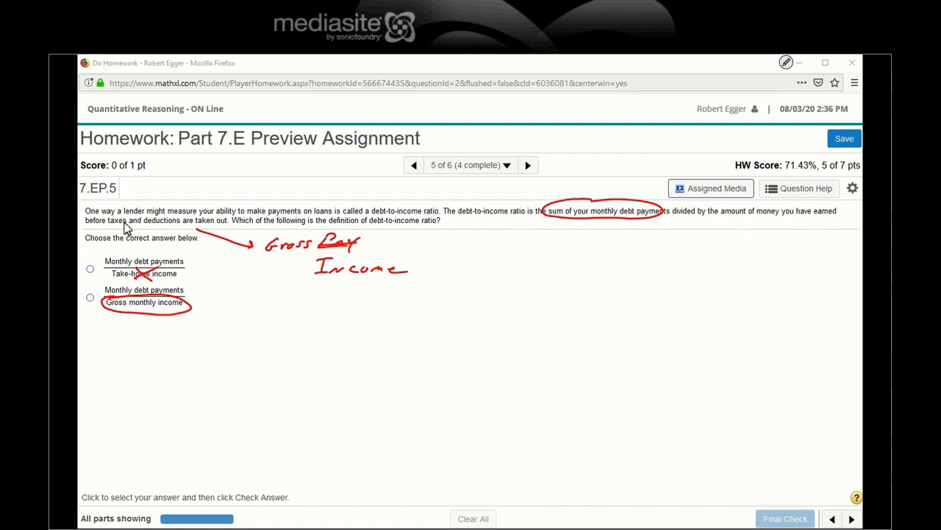
{"action": "mouse_move", "coordinate": [163, 227]}
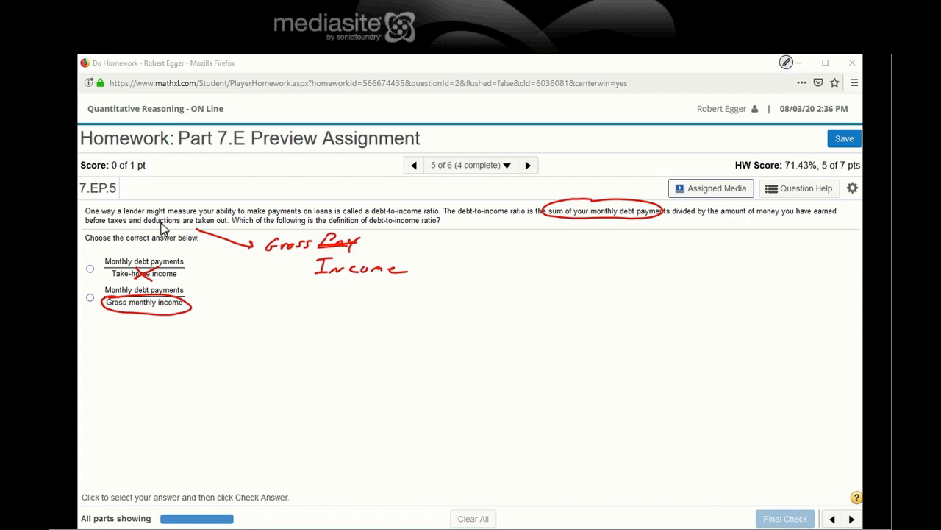
{"action": "mouse_move", "coordinate": [164, 278]}
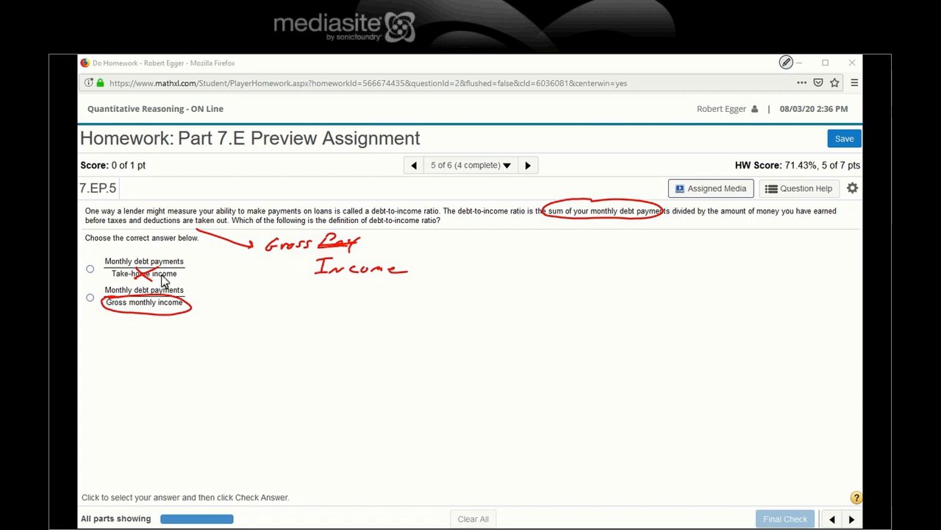
{"action": "mouse_move", "coordinate": [96, 318]}
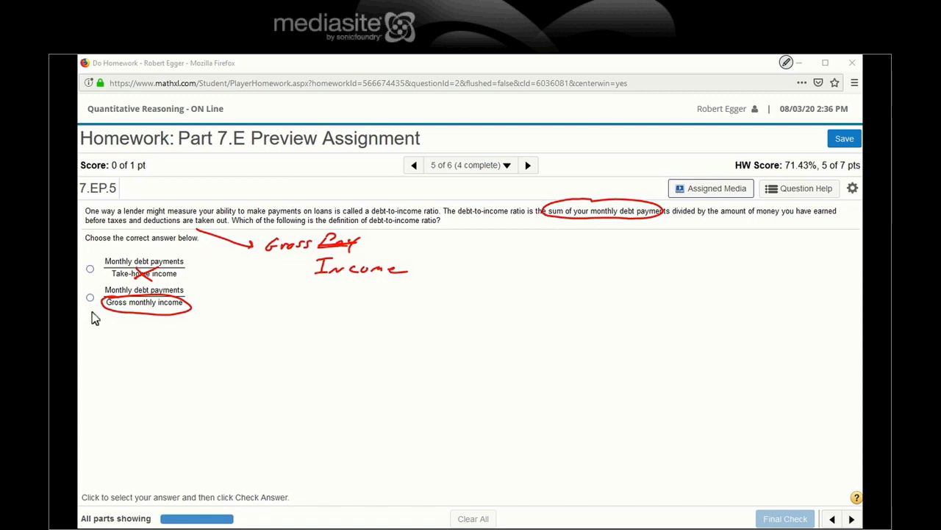
{"action": "left_click", "coordinate": [90, 297]}
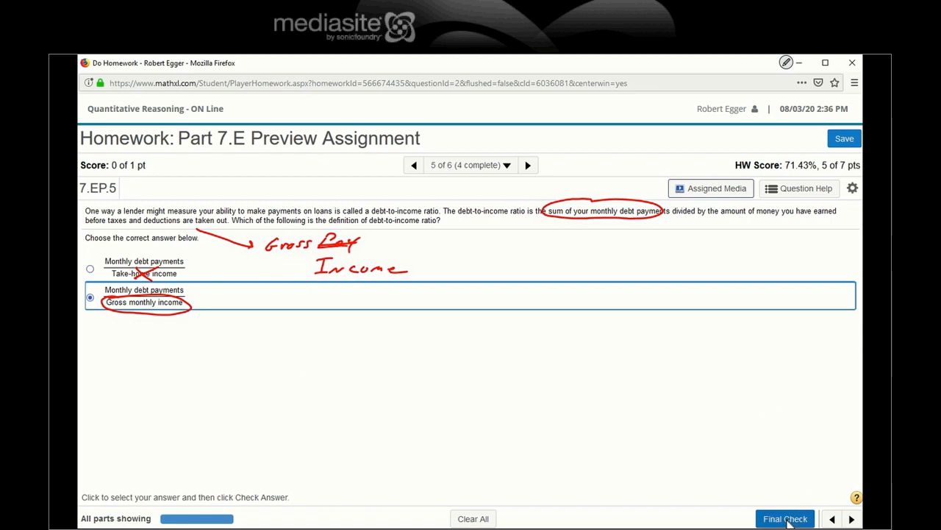
{"action": "left_click", "coordinate": [786, 518]}
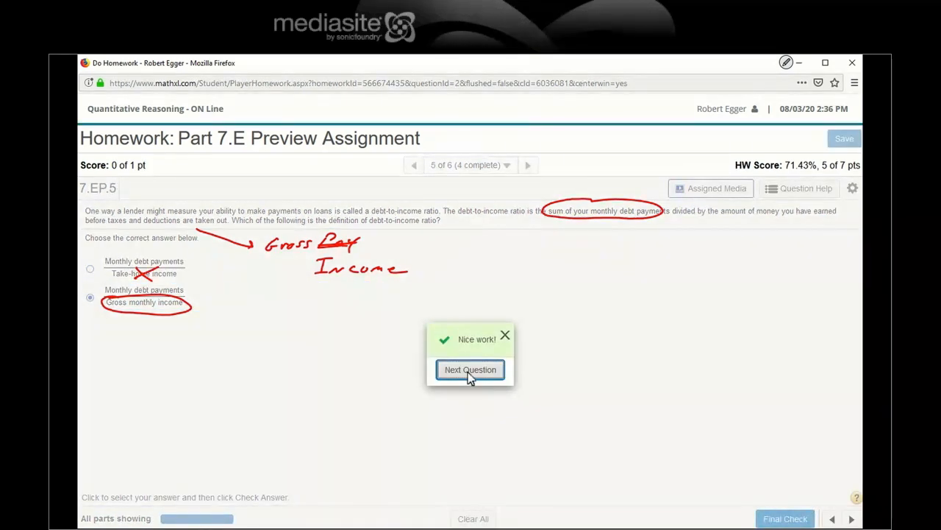
{"action": "left_click", "coordinate": [470, 370]}
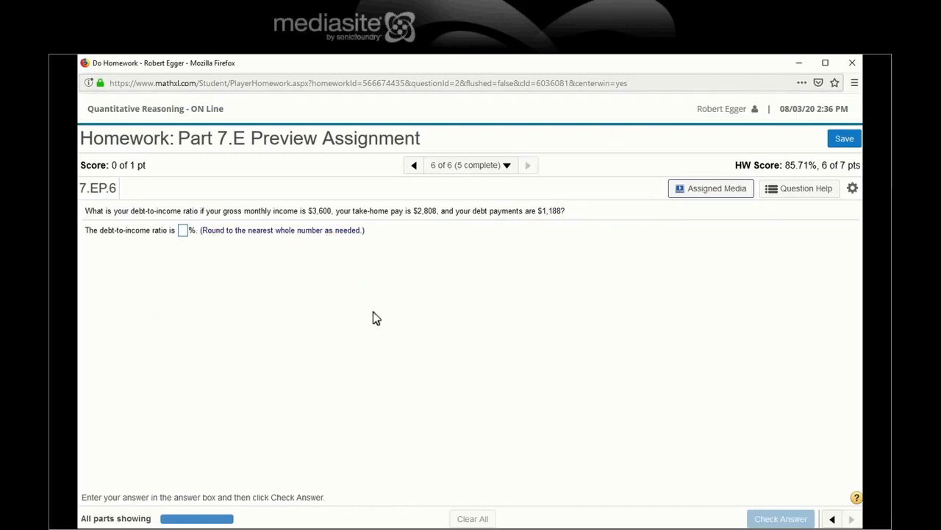
{"action": "mouse_move", "coordinate": [524, 413]}
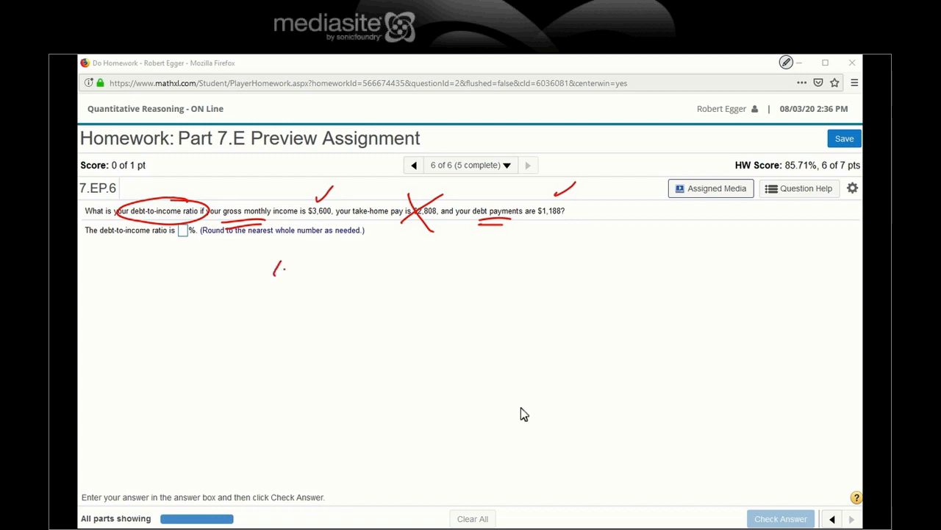
Step: Write $1,188 over $3,600 = 33%, submit 33% as correct, bringing the score to 100%
{"action": "left_click_drag", "start_coordinate": [276, 268], "coordinate": [338, 267]}
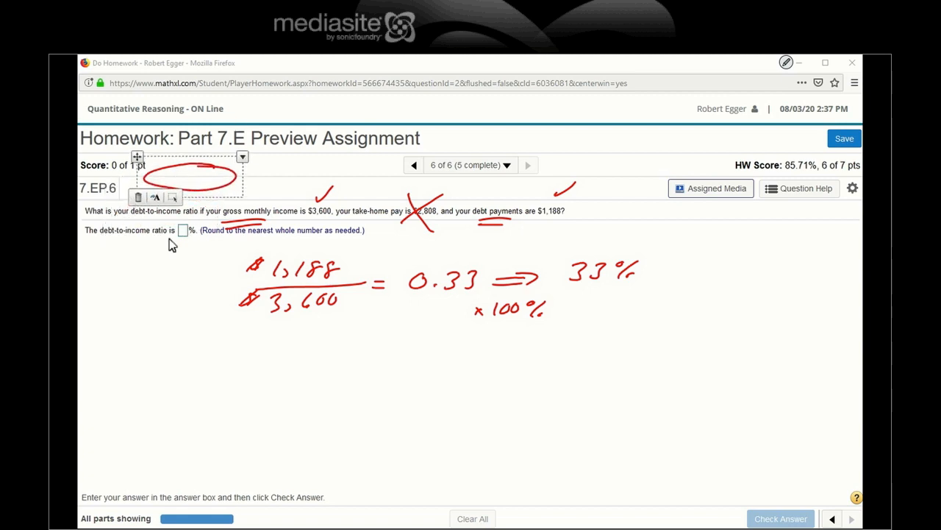
{"action": "left_click", "coordinate": [183, 229]}
{"action": "type", "text": "33"}
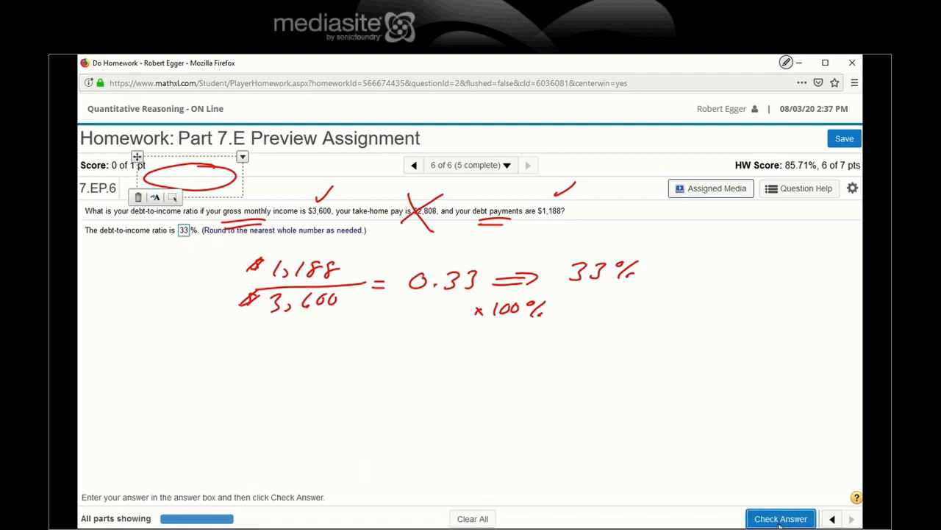
{"action": "left_click", "coordinate": [779, 518]}
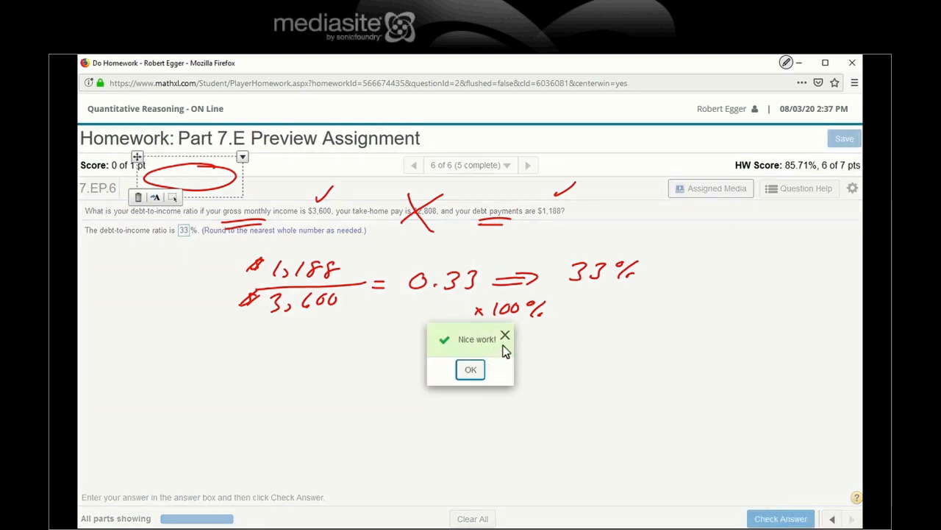
{"action": "left_click", "coordinate": [470, 369]}
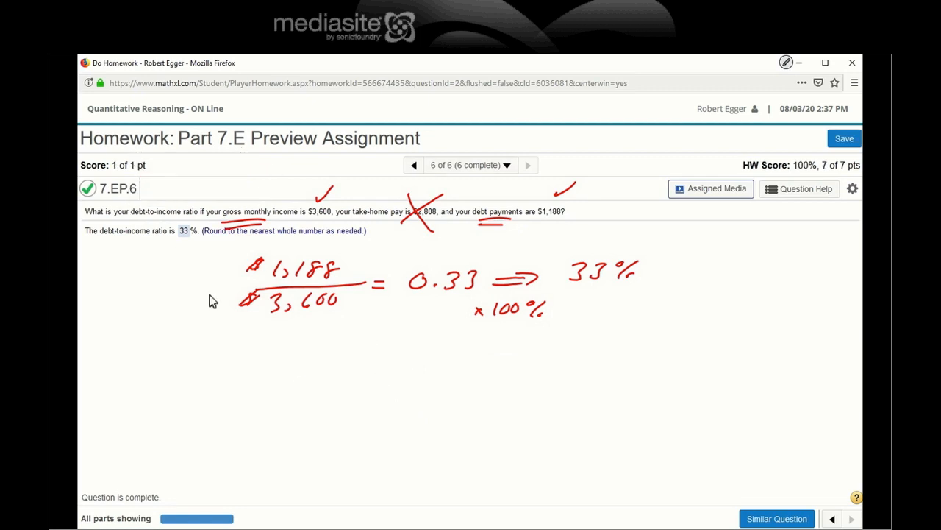
{"action": "mouse_move", "coordinate": [400, 162]}
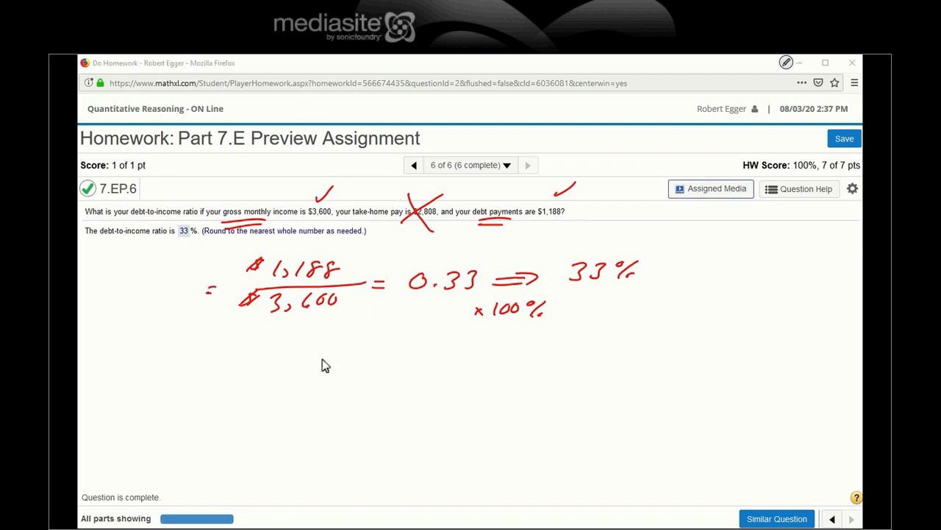
Step: Ink 'Total Debt / Gross Income =' beside the calculation and 'Gross is before Deduction' below it
{"action": "left_click_drag", "start_coordinate": [96, 279], "coordinate": [135, 283]}
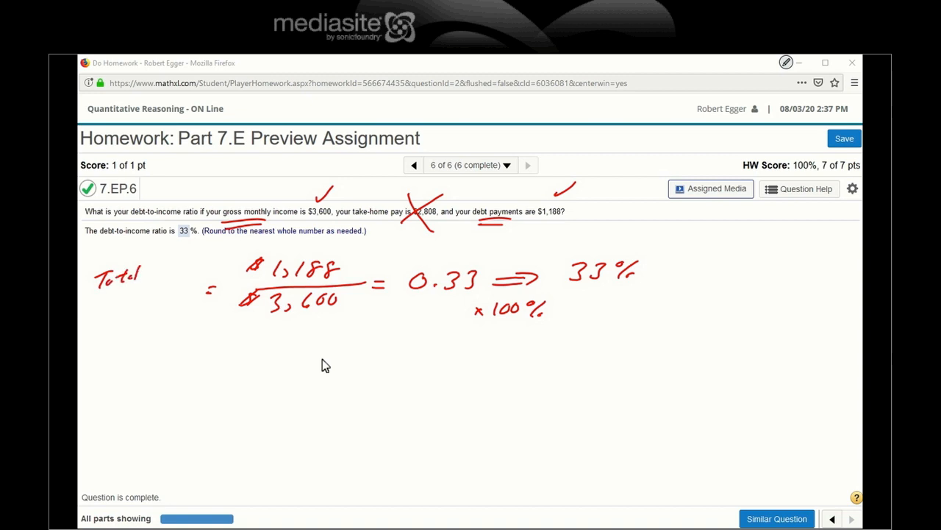
{"action": "left_click_drag", "start_coordinate": [150, 276], "coordinate": [189, 267]}
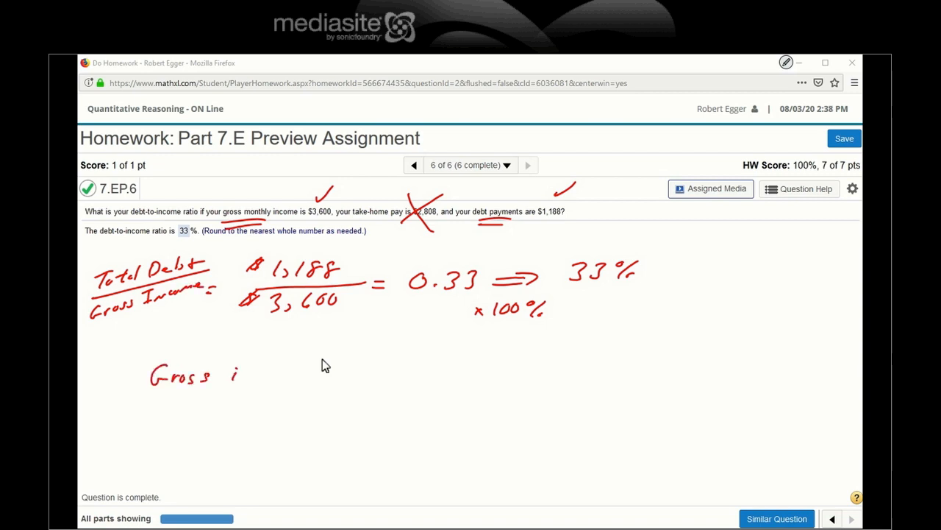
{"action": "left_click_drag", "start_coordinate": [238, 374], "coordinate": [330, 374]}
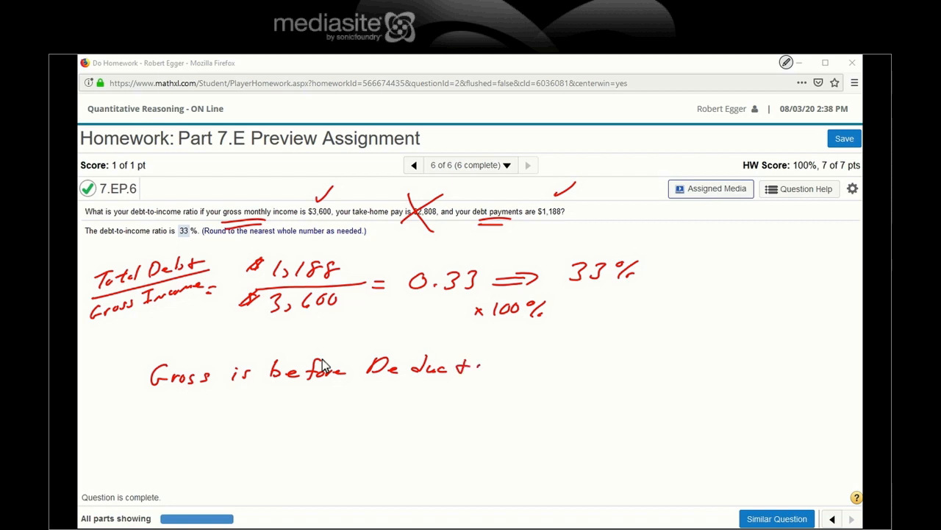
{"action": "left_click_drag", "start_coordinate": [478, 368], "coordinate": [514, 368]}
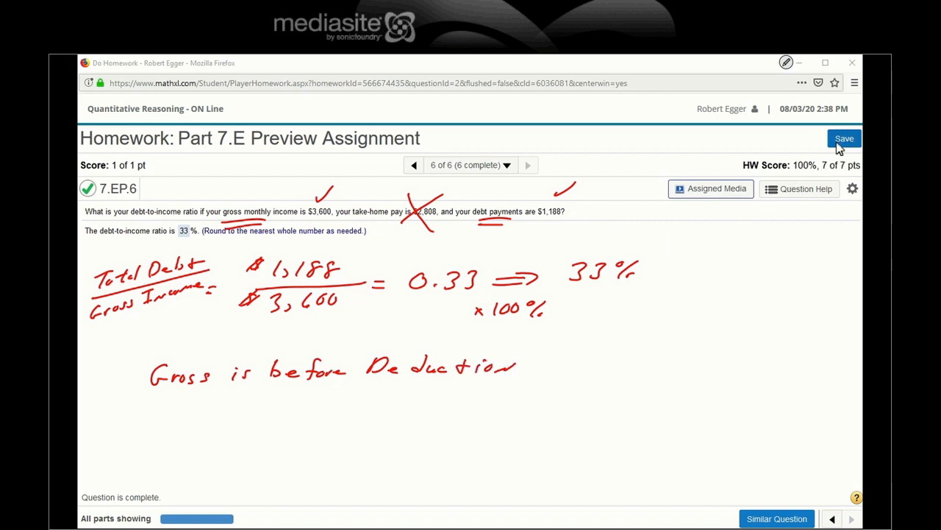
{"action": "mouse_move", "coordinate": [484, 184]}
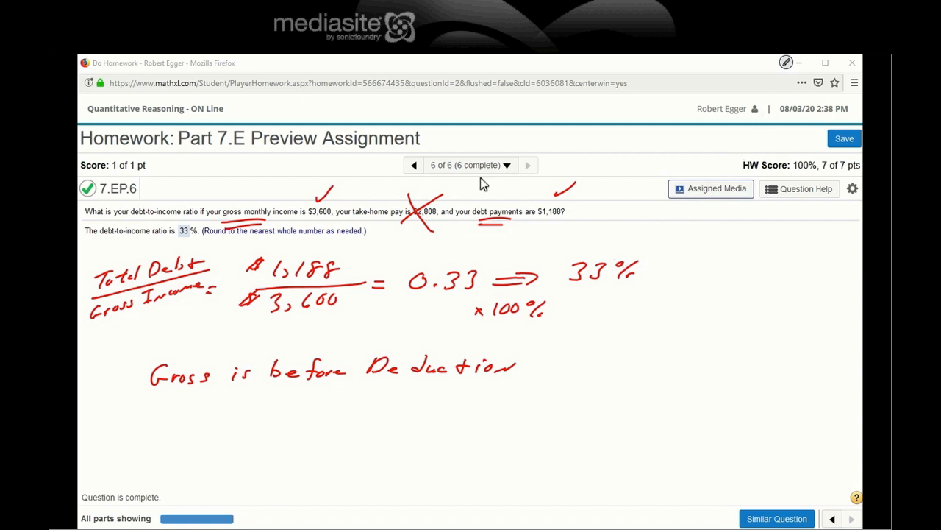
{"action": "mouse_move", "coordinate": [268, 135]}
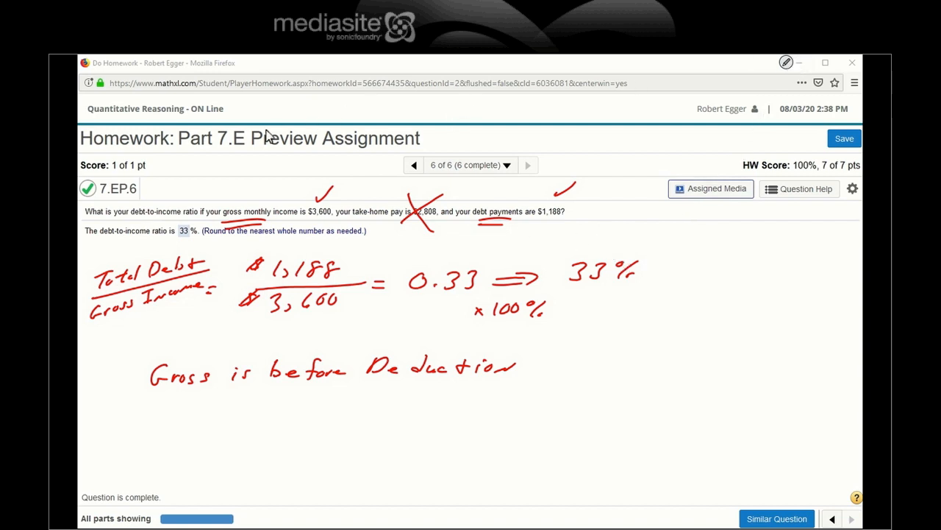
{"action": "mouse_move", "coordinate": [182, 144]}
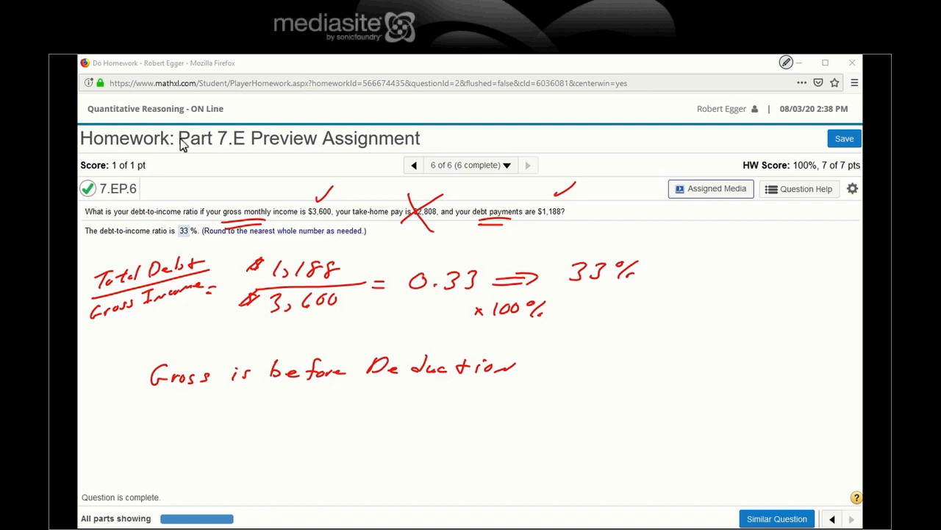
{"action": "mouse_move", "coordinate": [561, 368]}
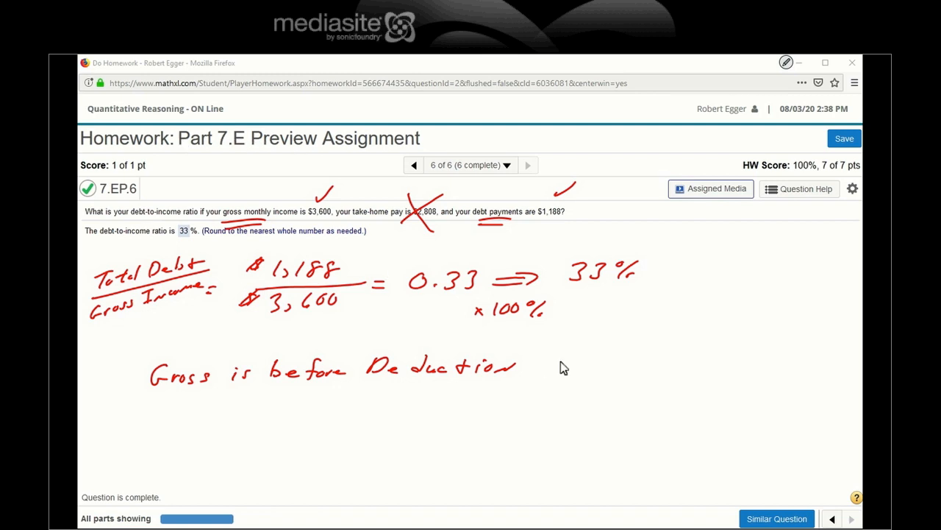
{"action": "mouse_move", "coordinate": [309, 59]}
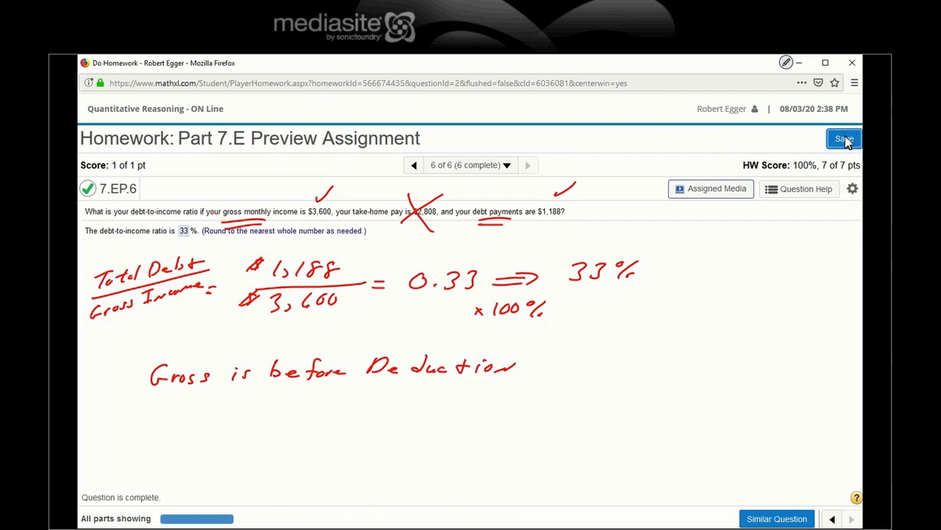
Step: Save the finished homework, confirming all six questions correct at 100%
{"action": "left_click", "coordinate": [845, 138]}
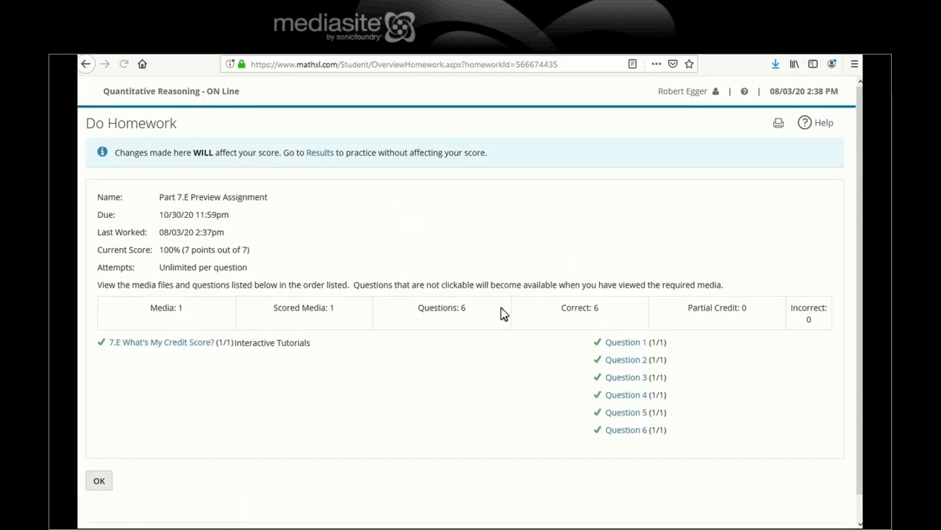
{"action": "mouse_move", "coordinate": [690, 376]}
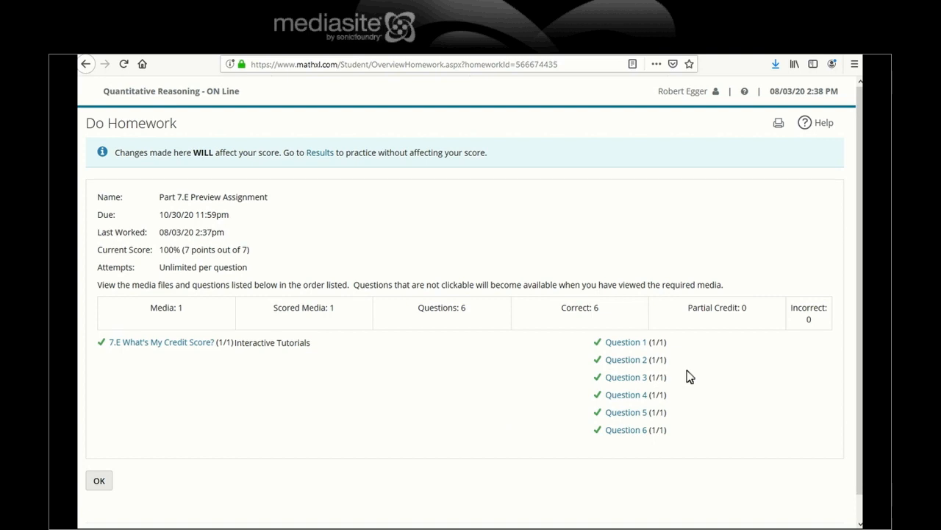
{"action": "mouse_move", "coordinate": [223, 71]}
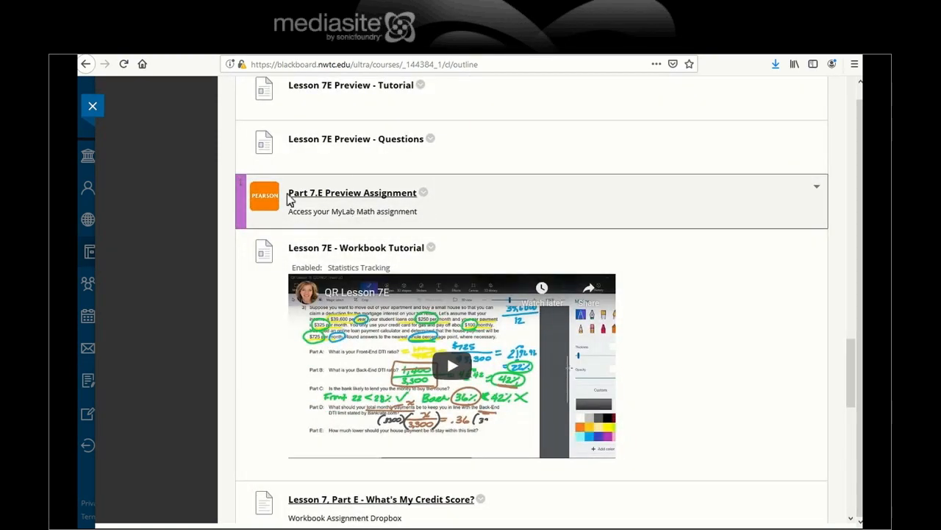
{"action": "mouse_move", "coordinate": [353, 191]}
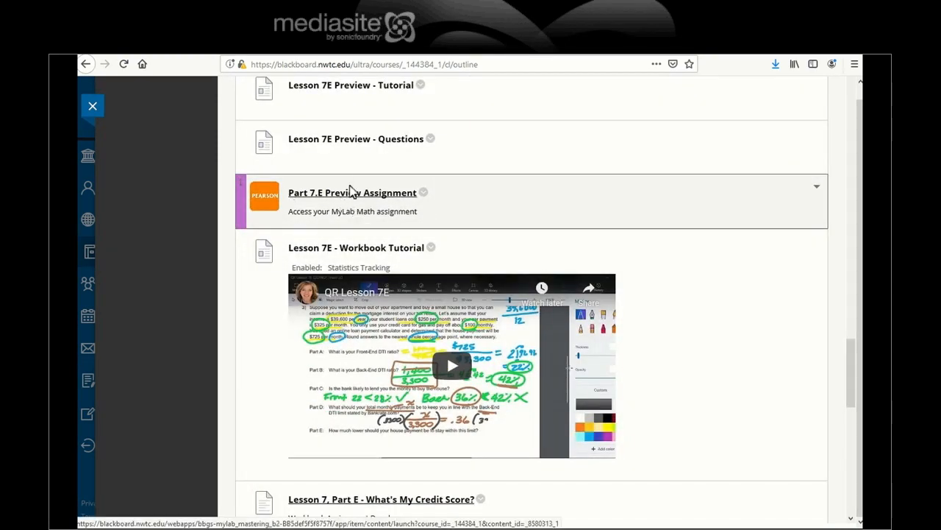
Step: Check the Part 7.E Preview Assignment and move down the course outline
{"action": "left_click", "coordinate": [353, 191]}
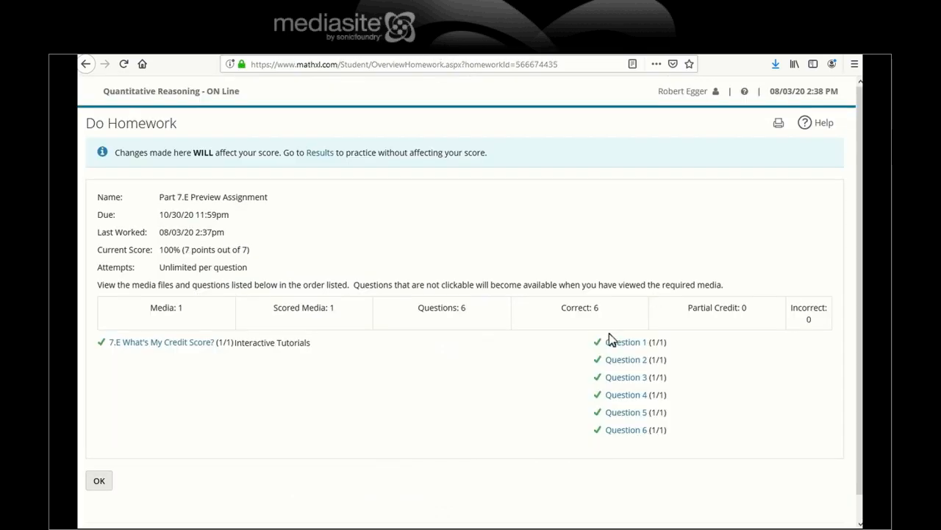
{"action": "mouse_move", "coordinate": [616, 397]}
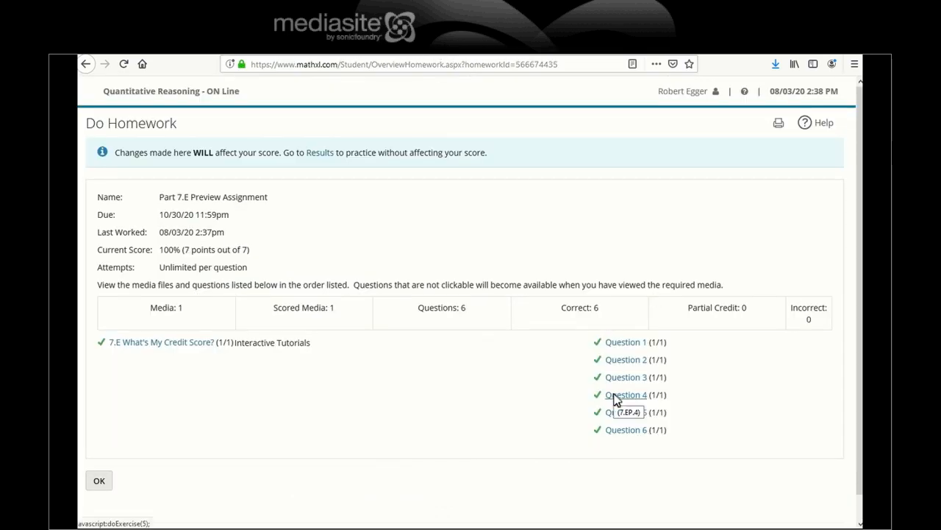
{"action": "mouse_move", "coordinate": [453, 141]}
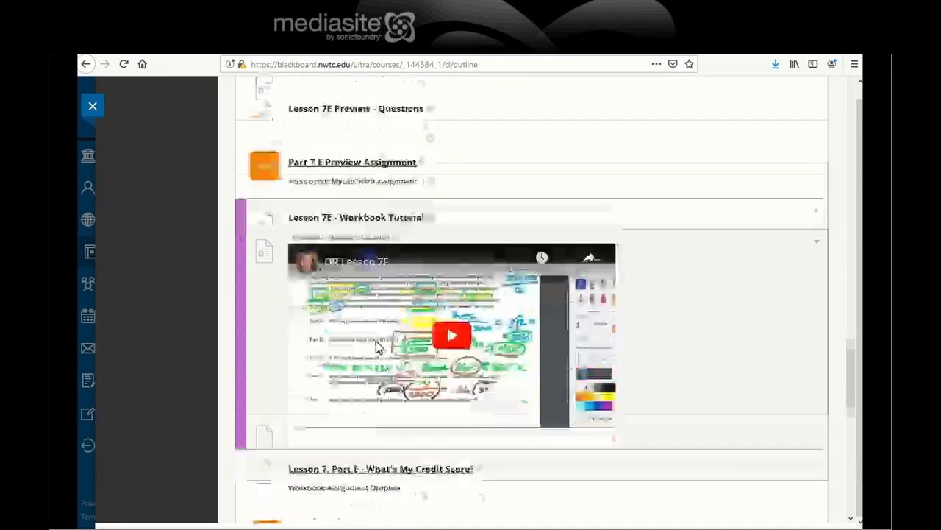
{"action": "scroll", "scroll_direction": "down", "scroll_amount": 3}
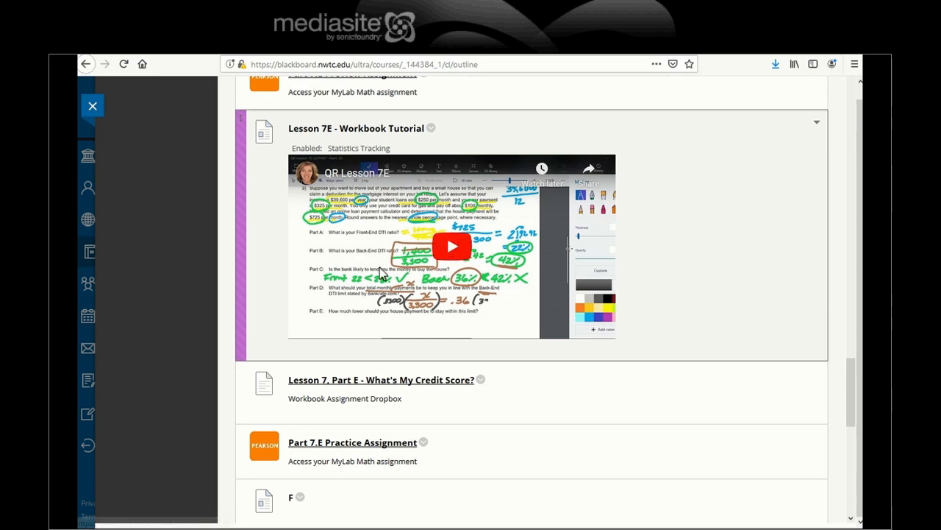
{"action": "scroll", "scroll_direction": "down", "scroll_amount": 3}
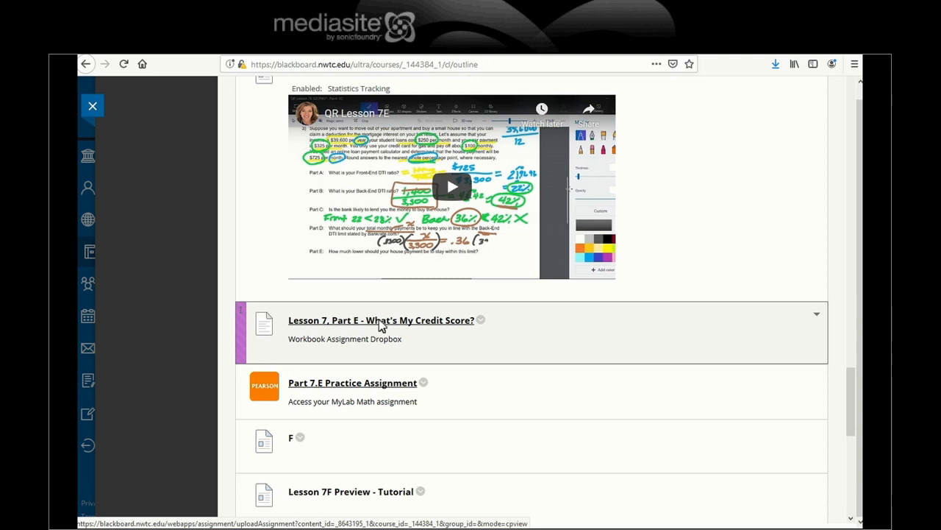
{"action": "scroll", "scroll_direction": "down", "scroll_amount": 3}
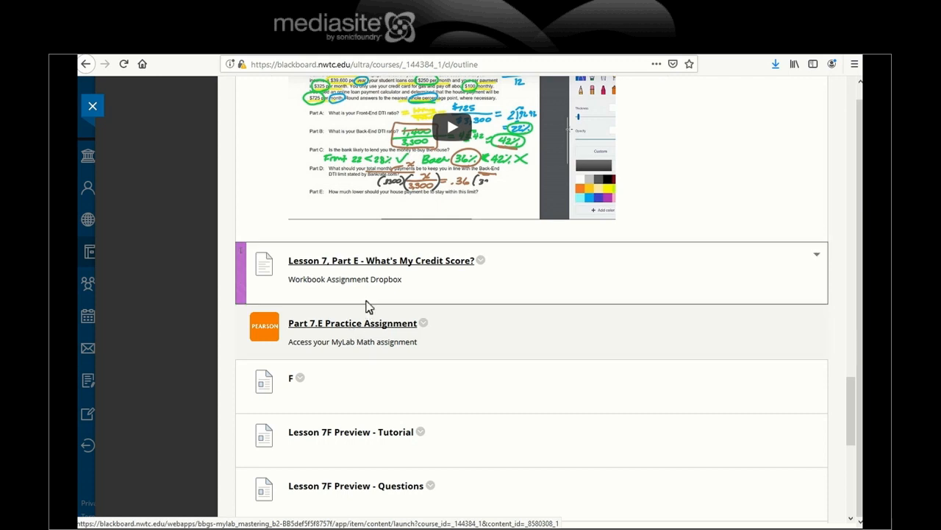
Step: Check the Part 7.E Practice Assignment at 0%, then scroll the outline to the Lesson 7F preview items
{"action": "left_click", "coordinate": [353, 323]}
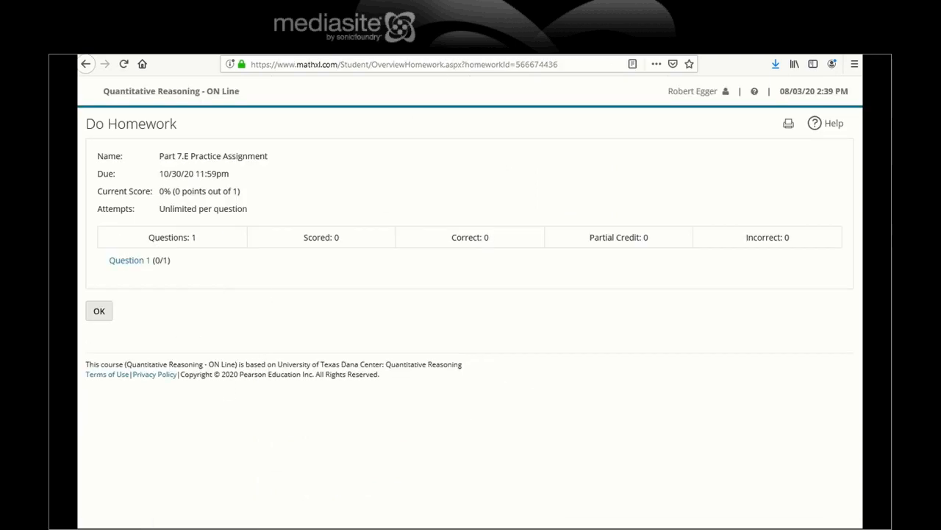
{"action": "left_click", "coordinate": [85, 64]}
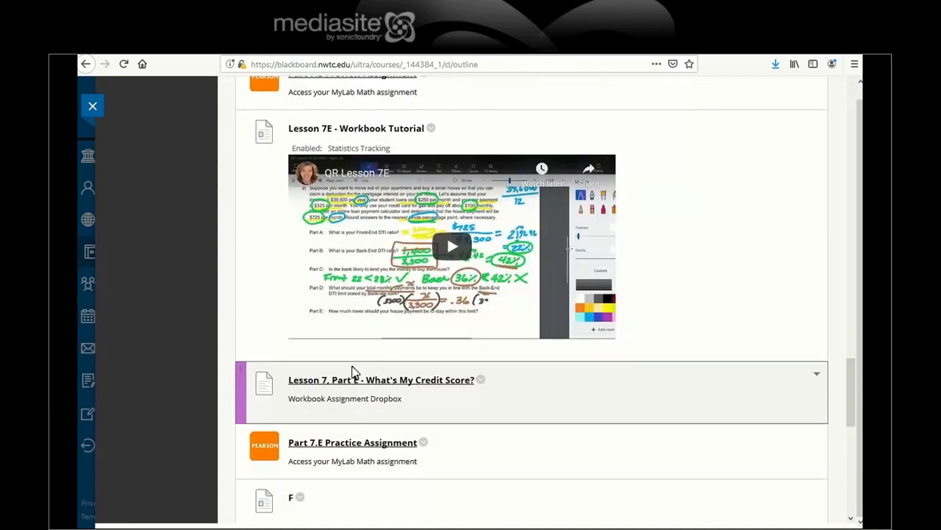
{"action": "mouse_move", "coordinate": [360, 397]}
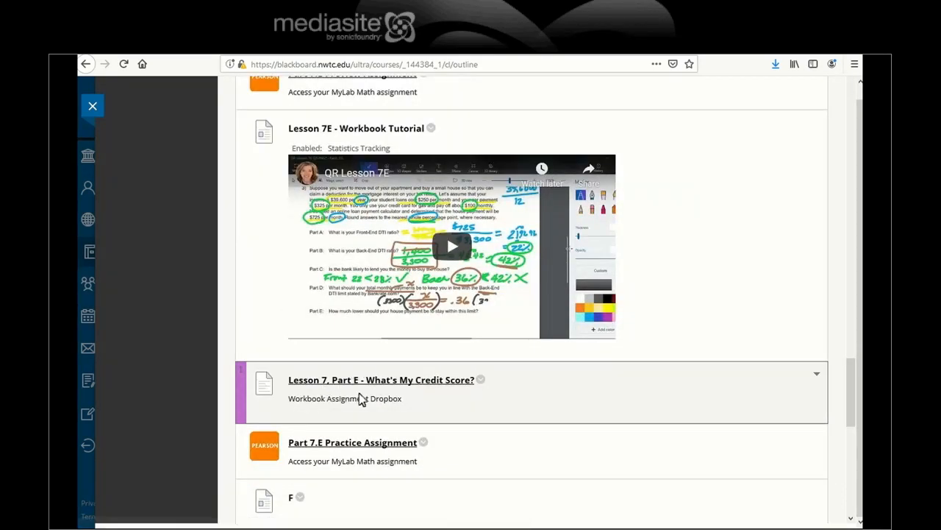
{"action": "scroll", "scroll_direction": "down", "scroll_amount": 3}
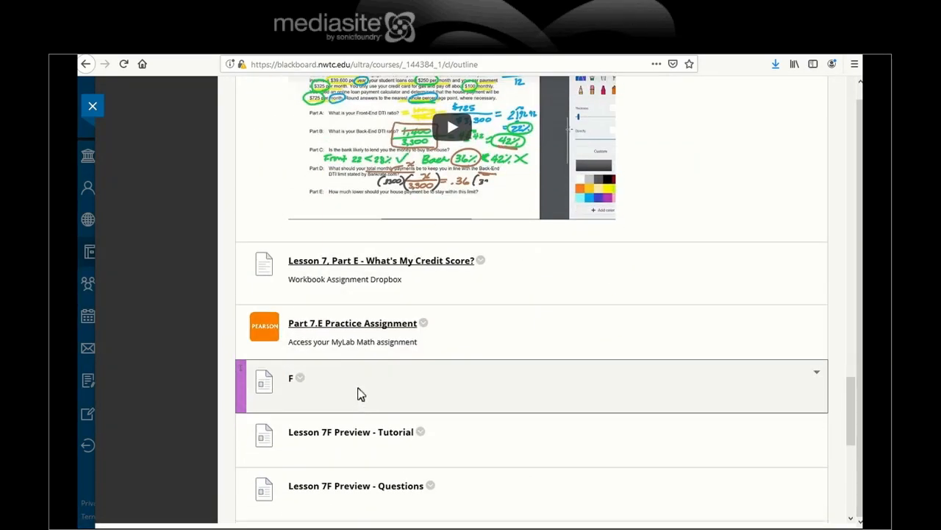
{"action": "scroll", "scroll_direction": "down", "scroll_amount": 3}
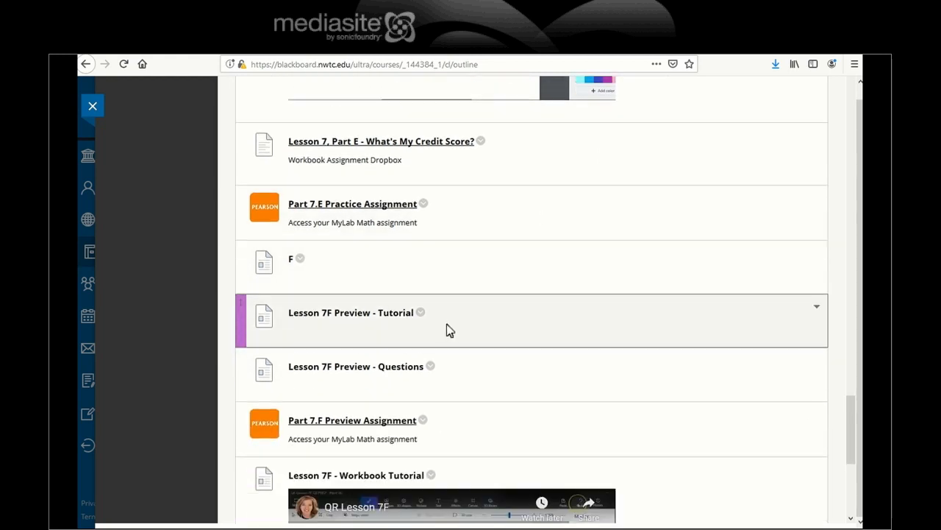
{"action": "scroll", "scroll_direction": "down", "scroll_amount": 3}
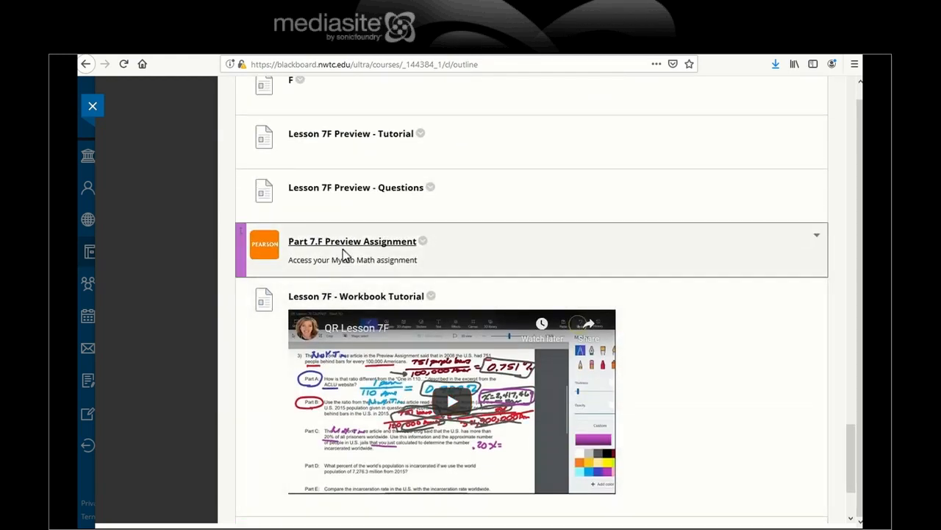